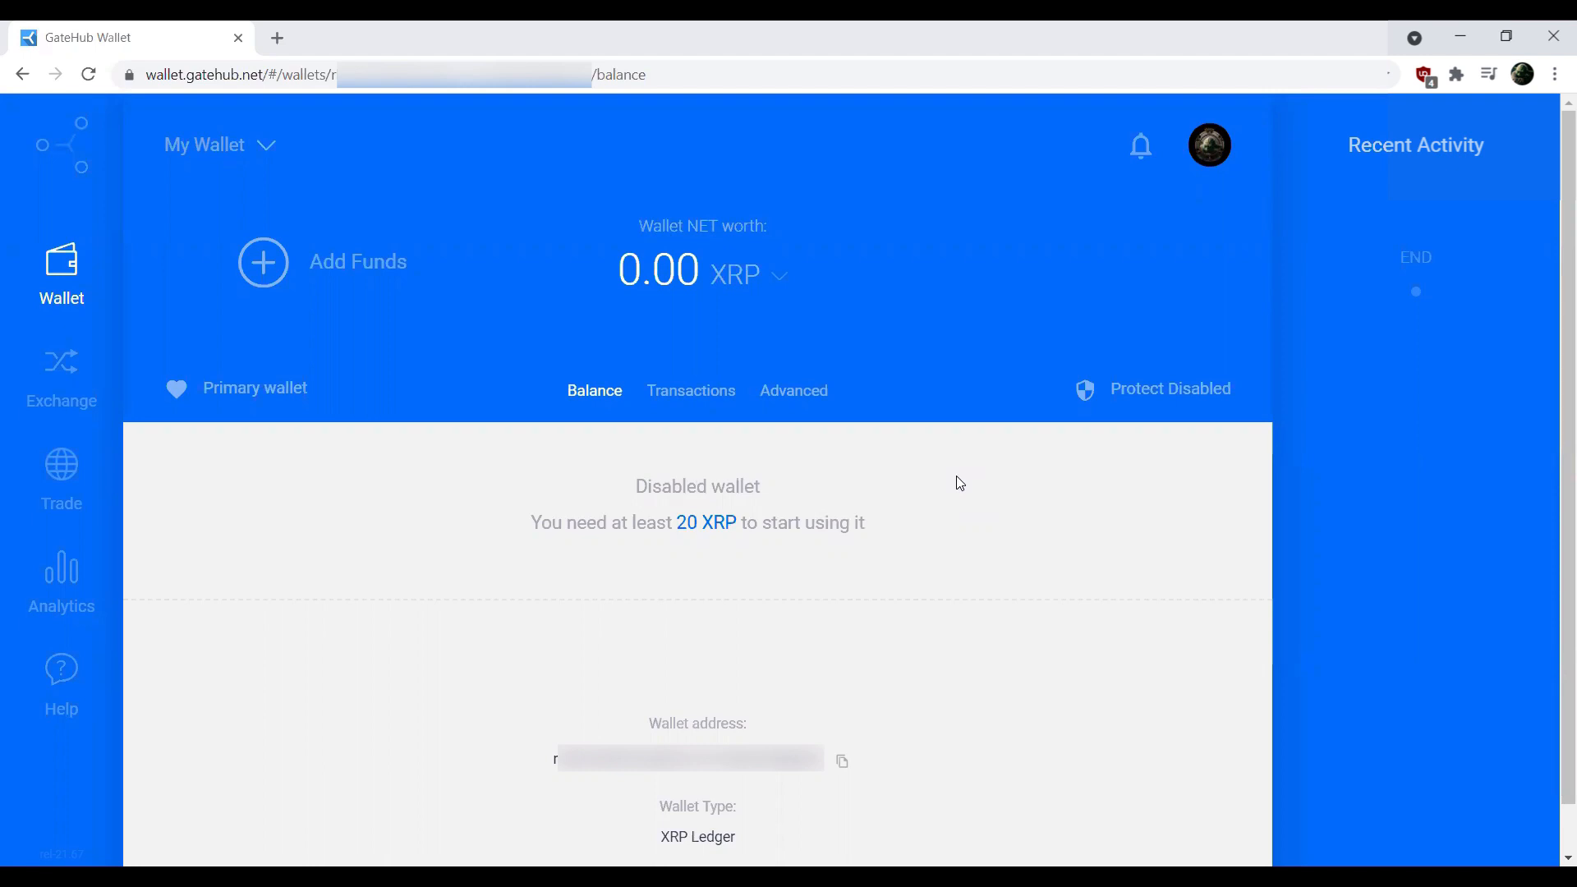
pyautogui.moveTo(363, 197)
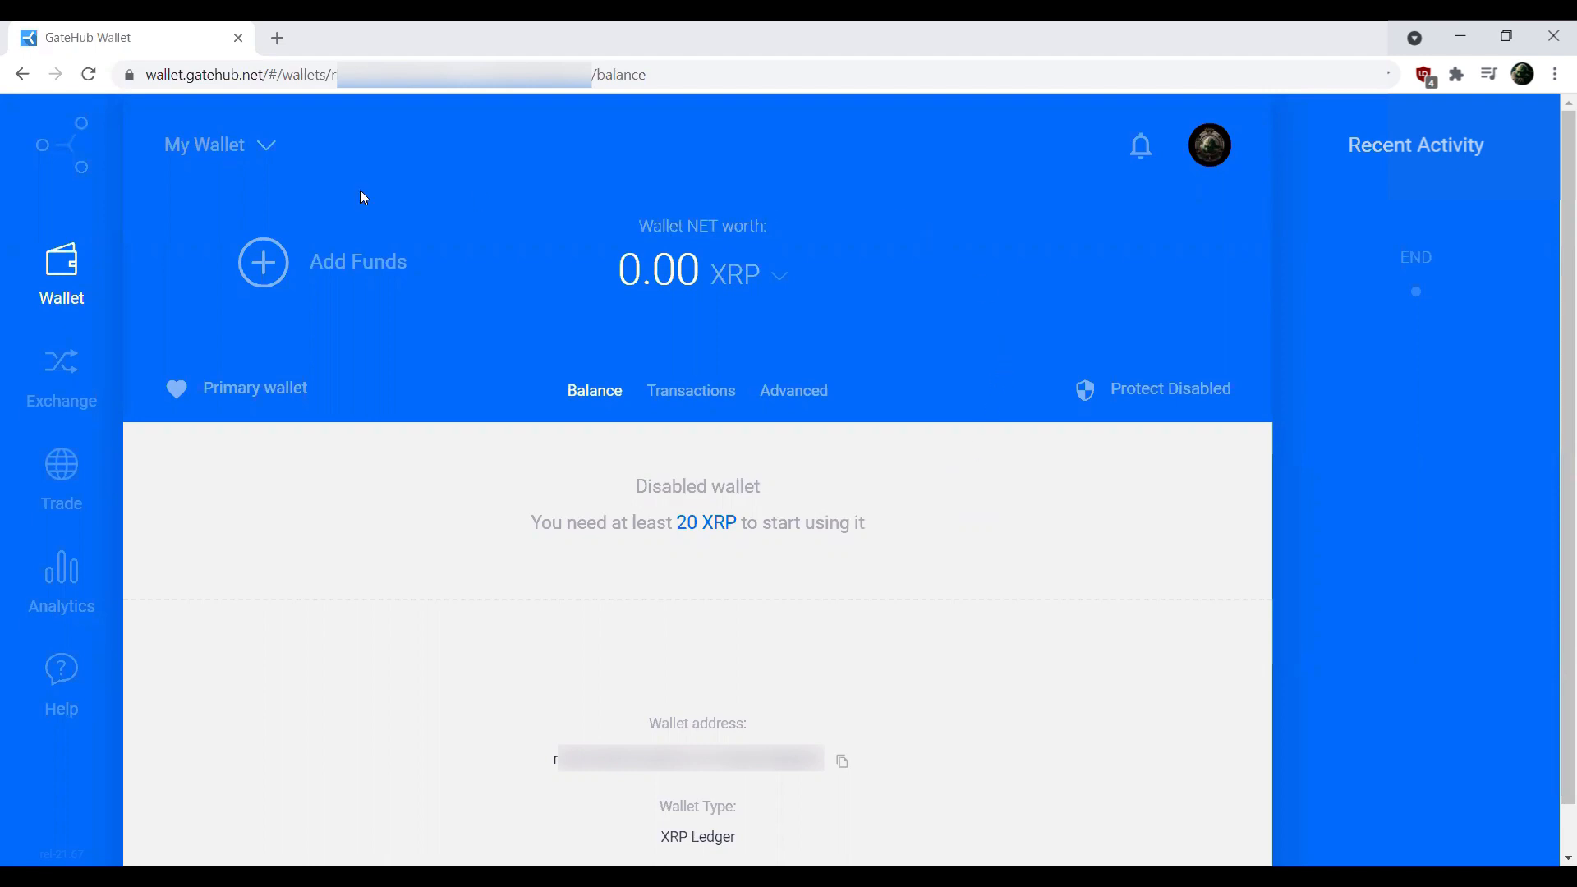
pyautogui.moveTo(776, 595)
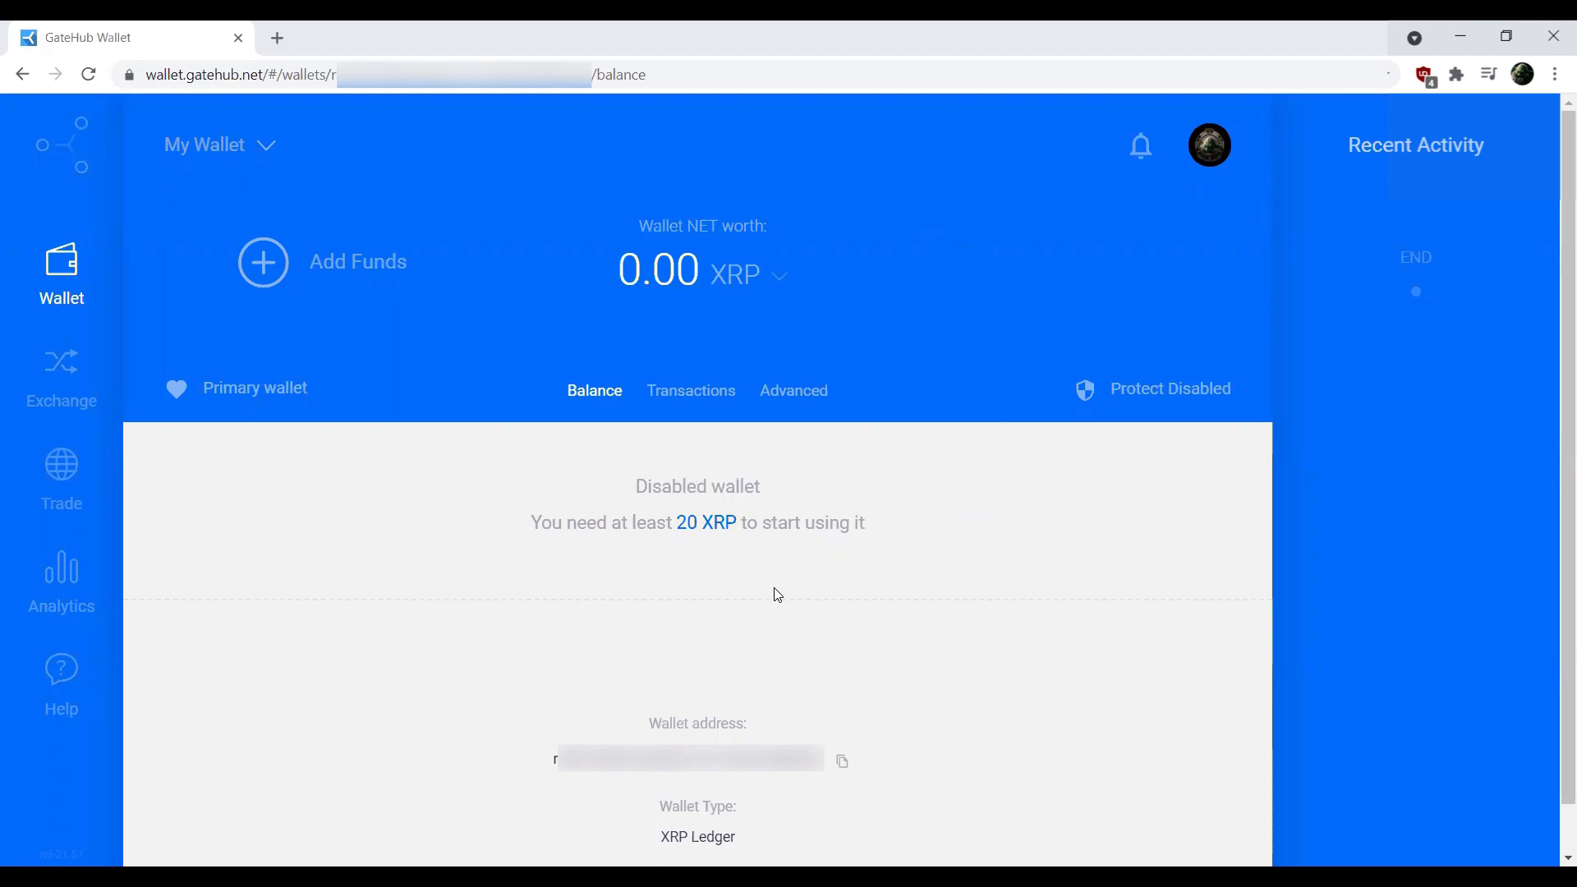
pyautogui.moveTo(578, 525)
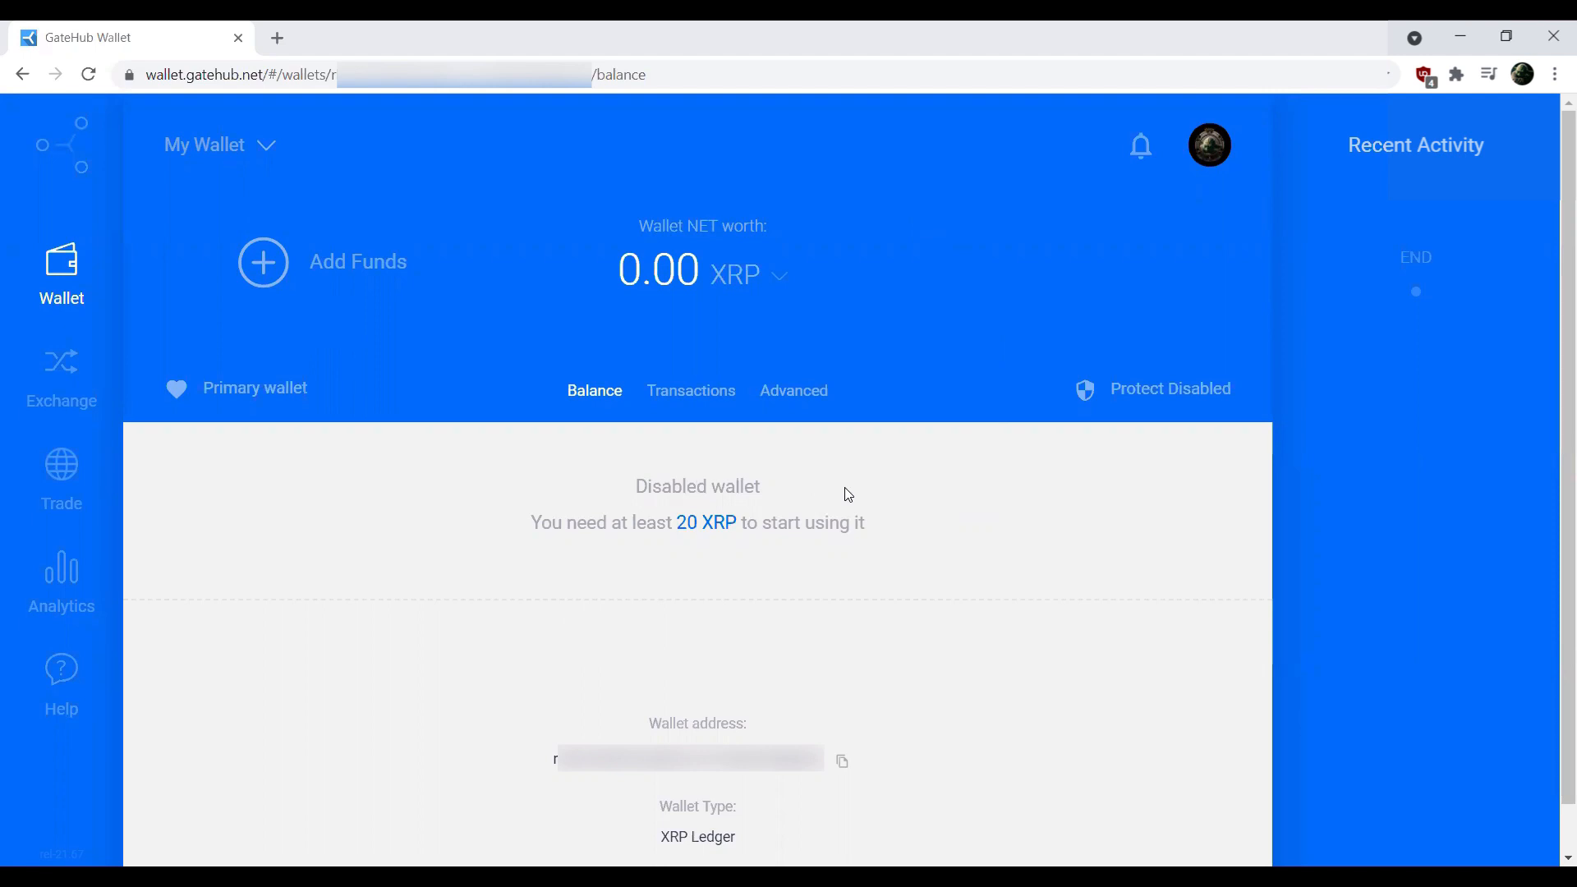
pyautogui.moveTo(945, 519)
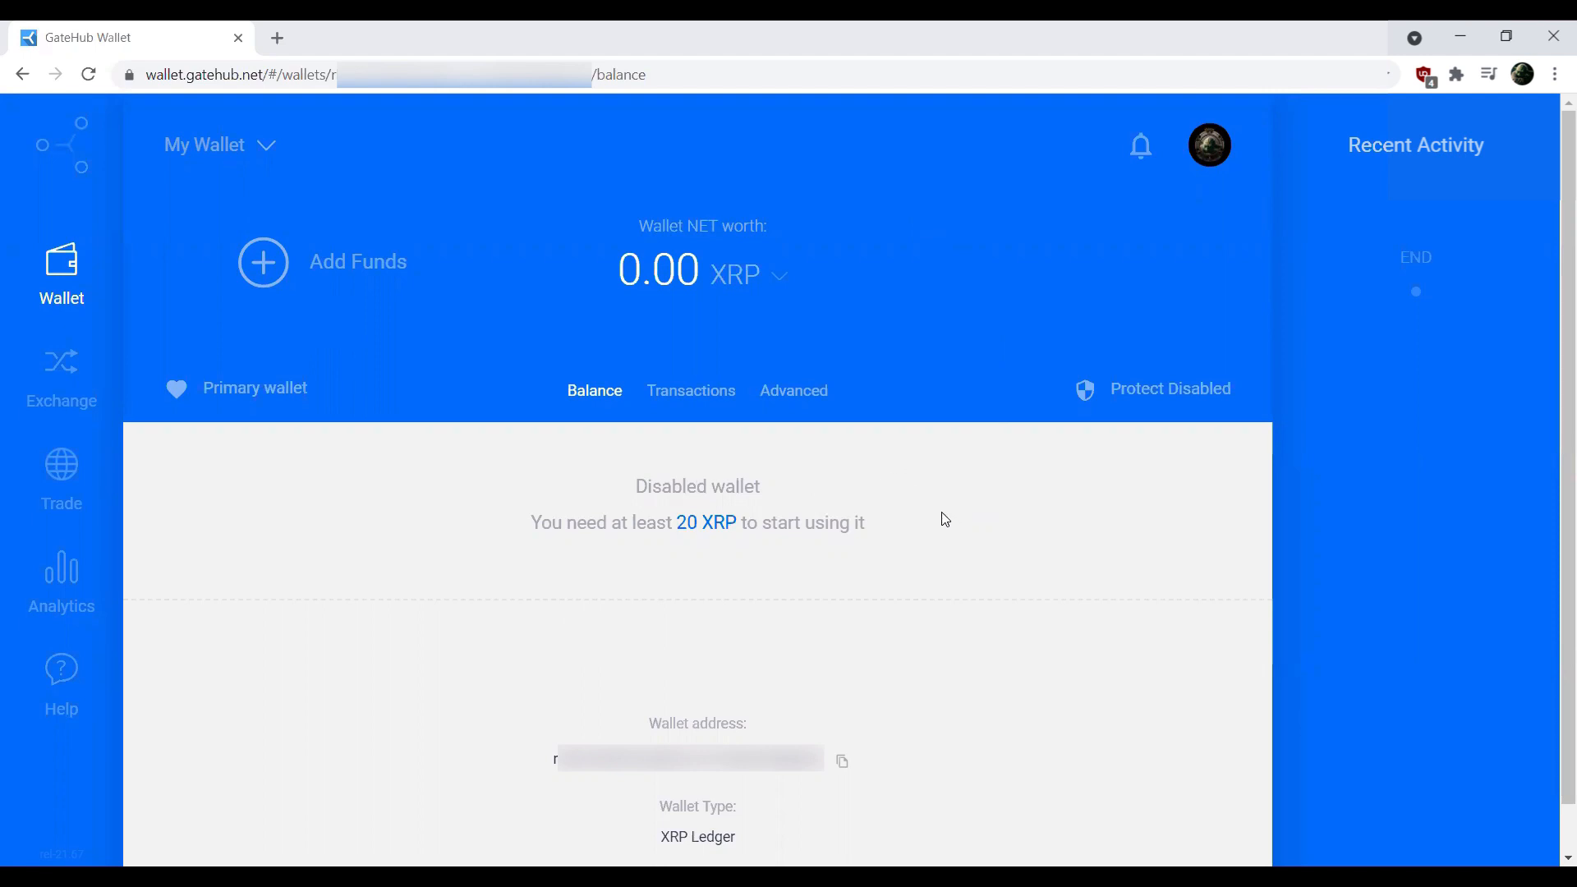
pyautogui.moveTo(147, 192)
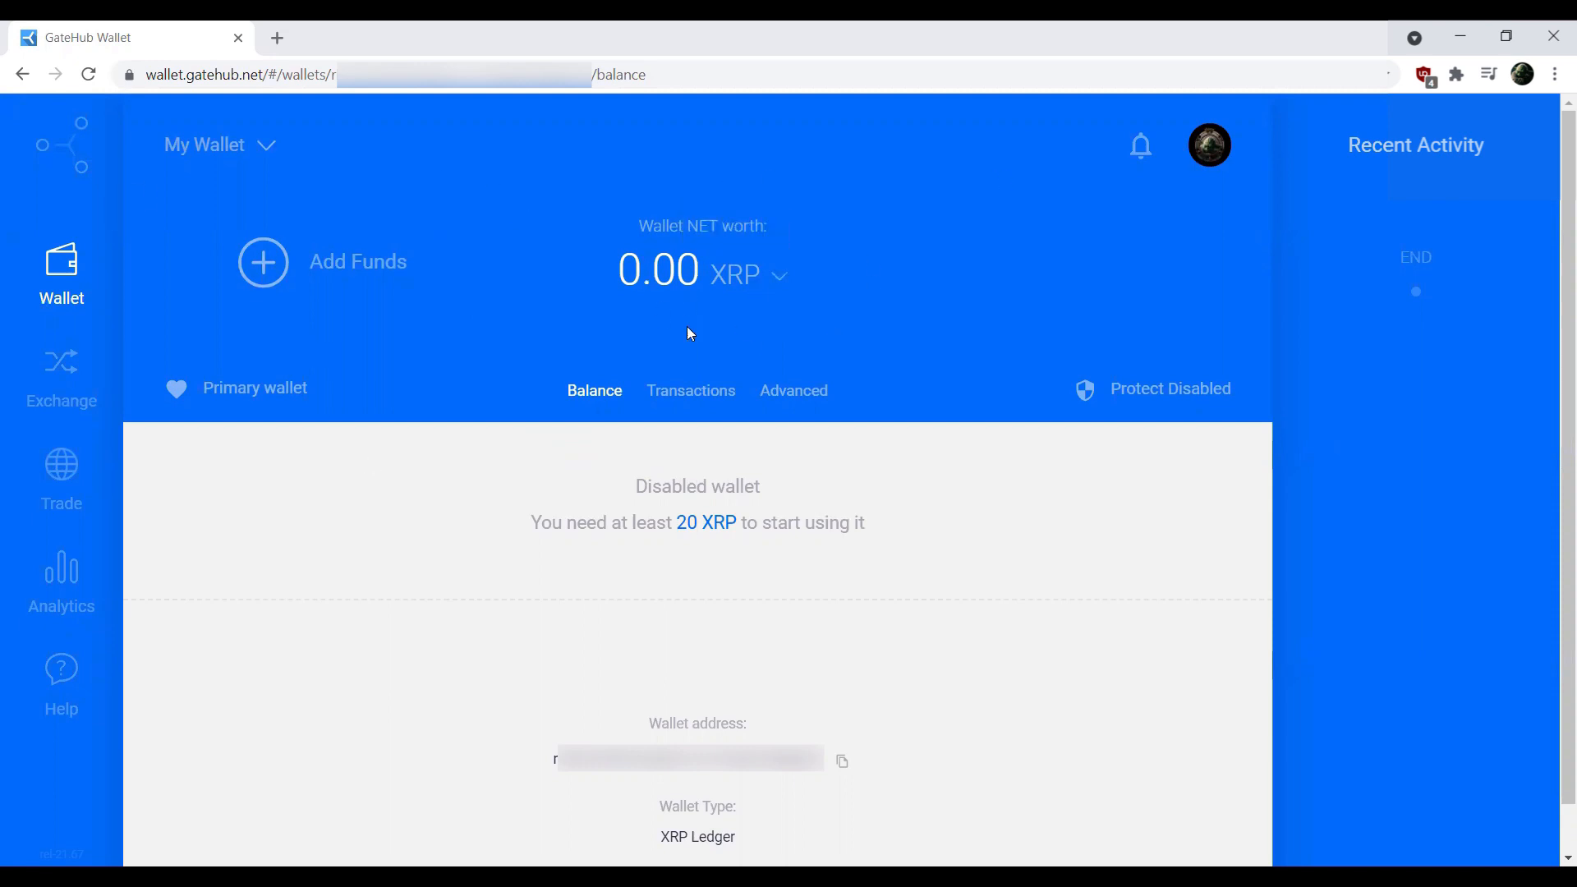
pyautogui.moveTo(800, 424)
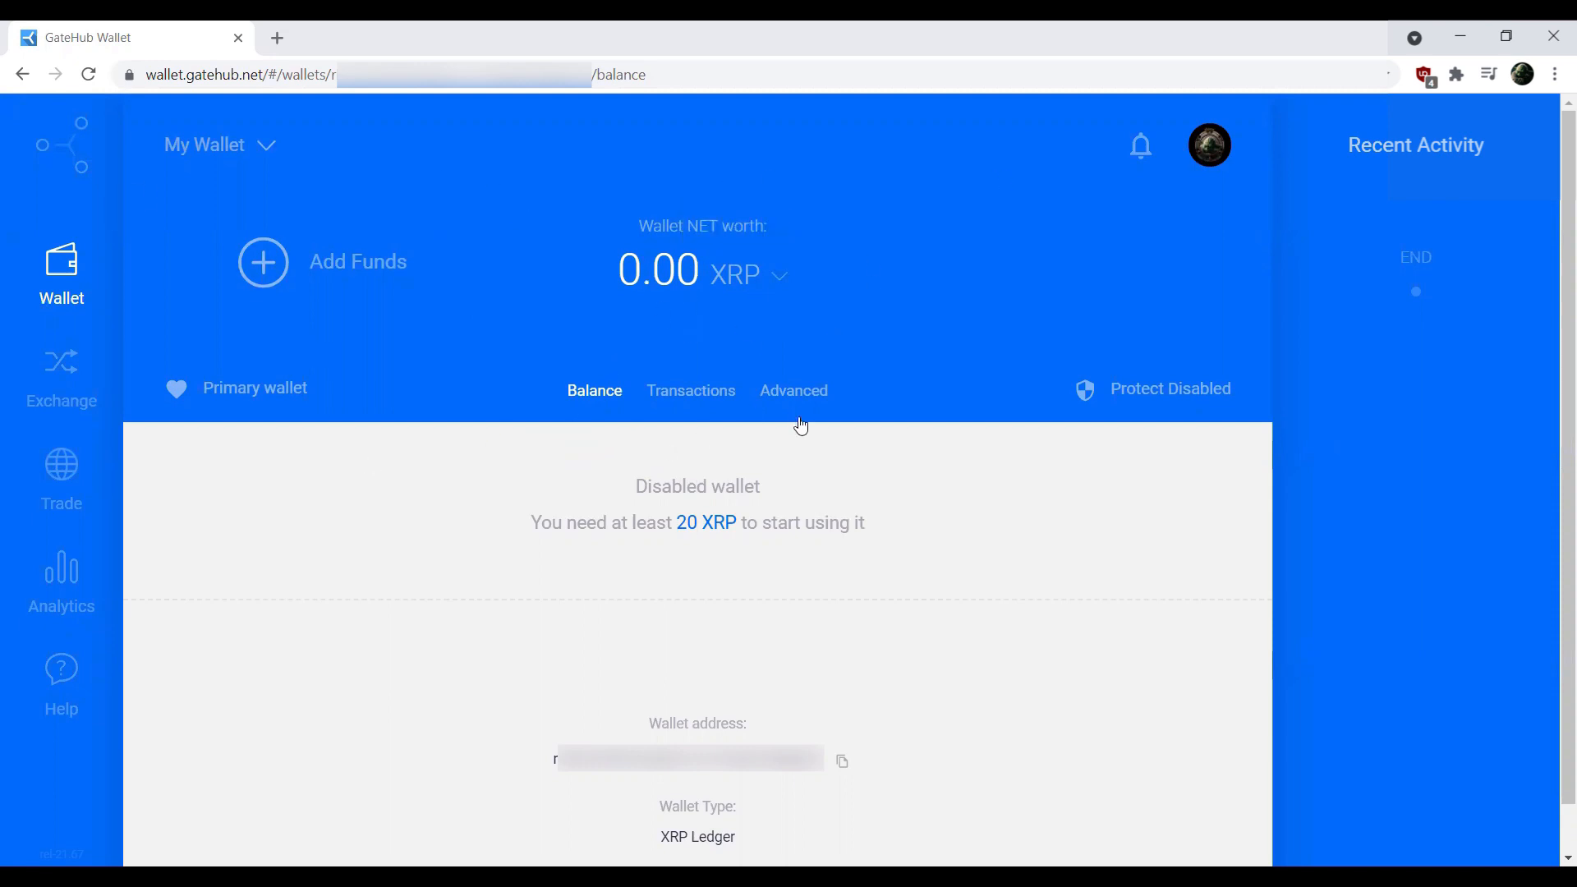
pyautogui.moveTo(794, 390)
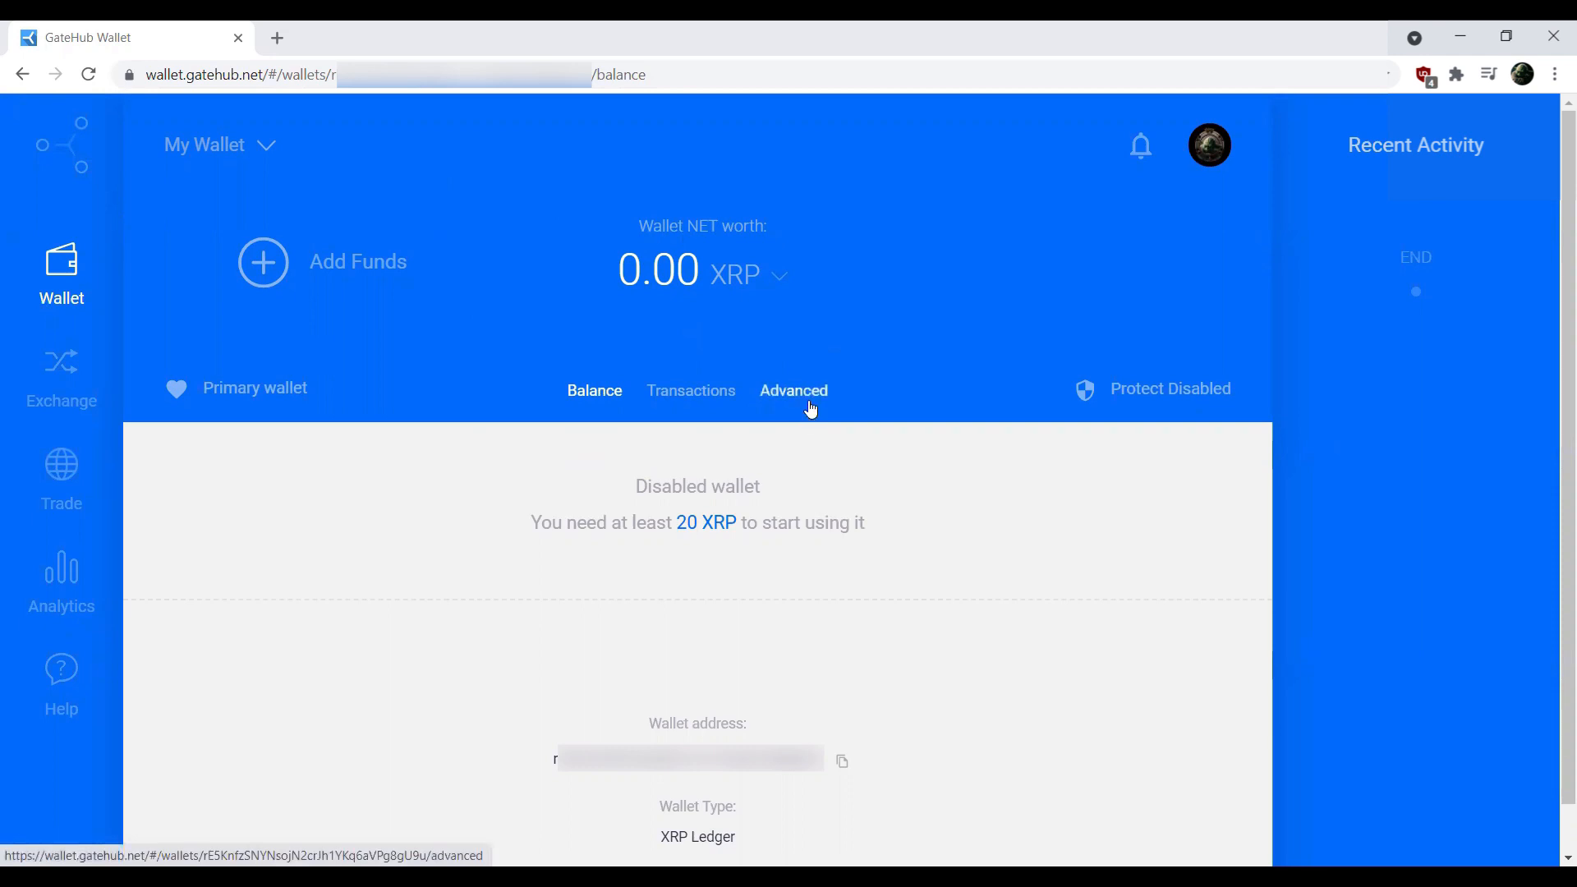
# Show GateHub's Advanced tab and scroll down to the XRPL Settings section.
pyautogui.click(794, 391)
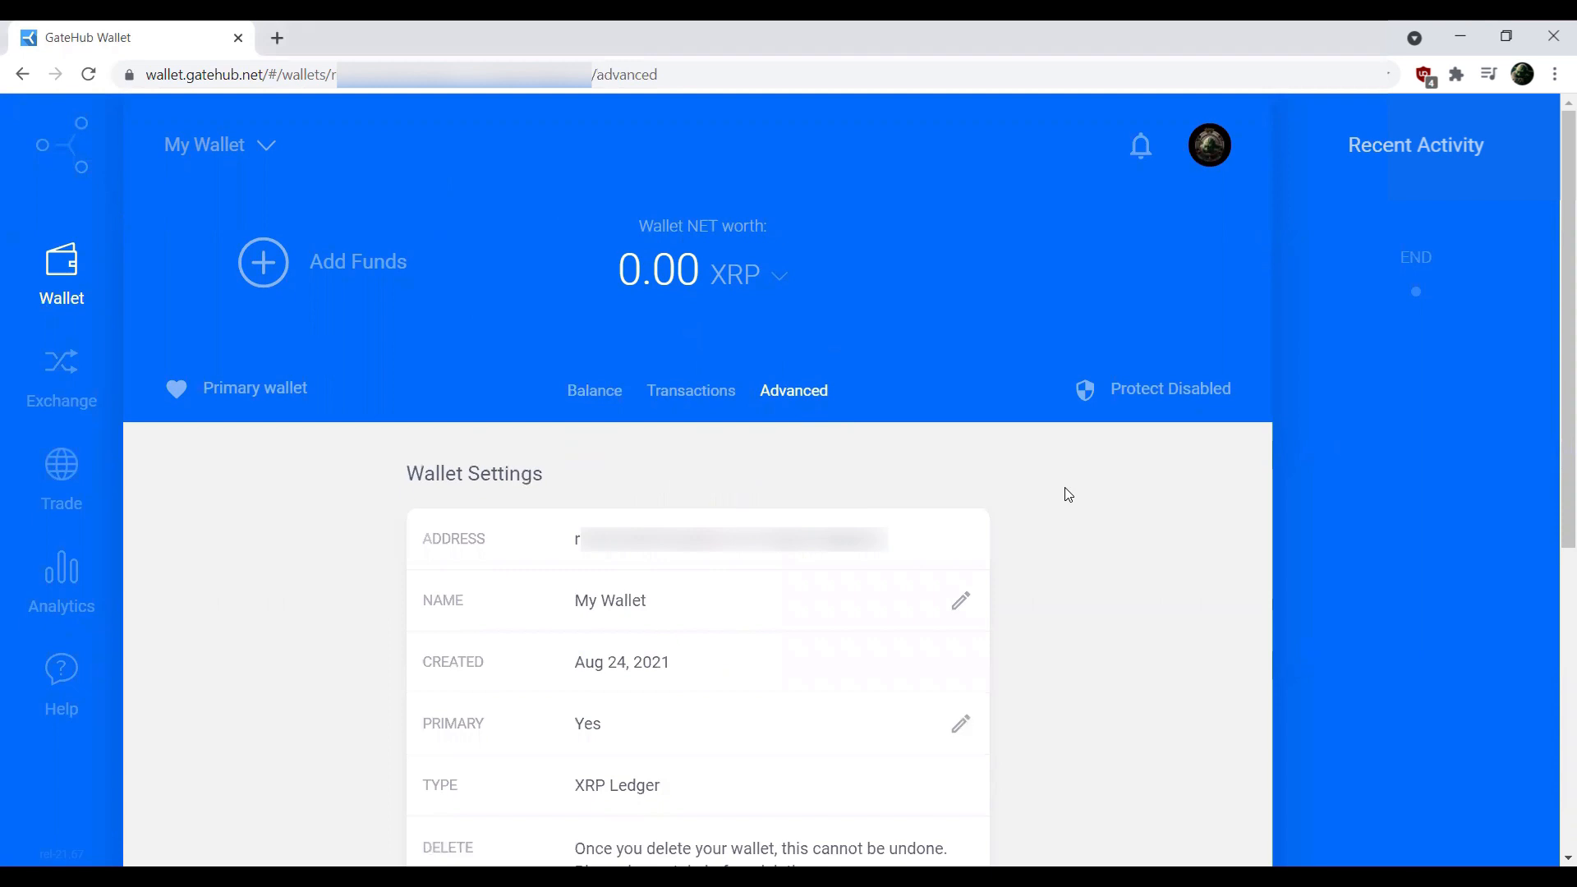
pyautogui.scroll(-3)
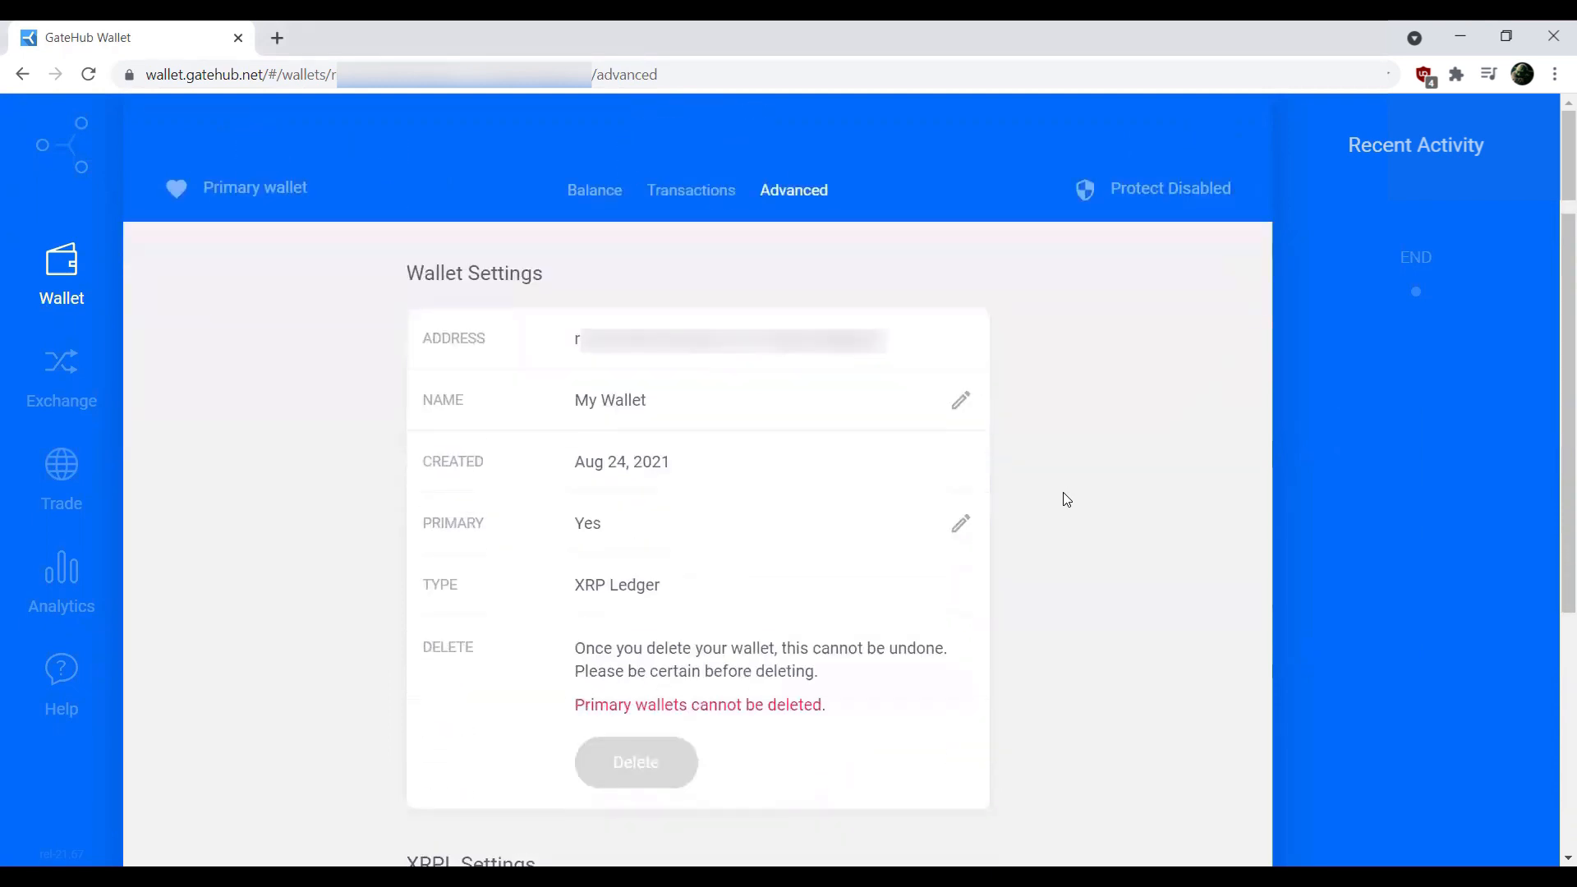
pyautogui.scroll(-3)
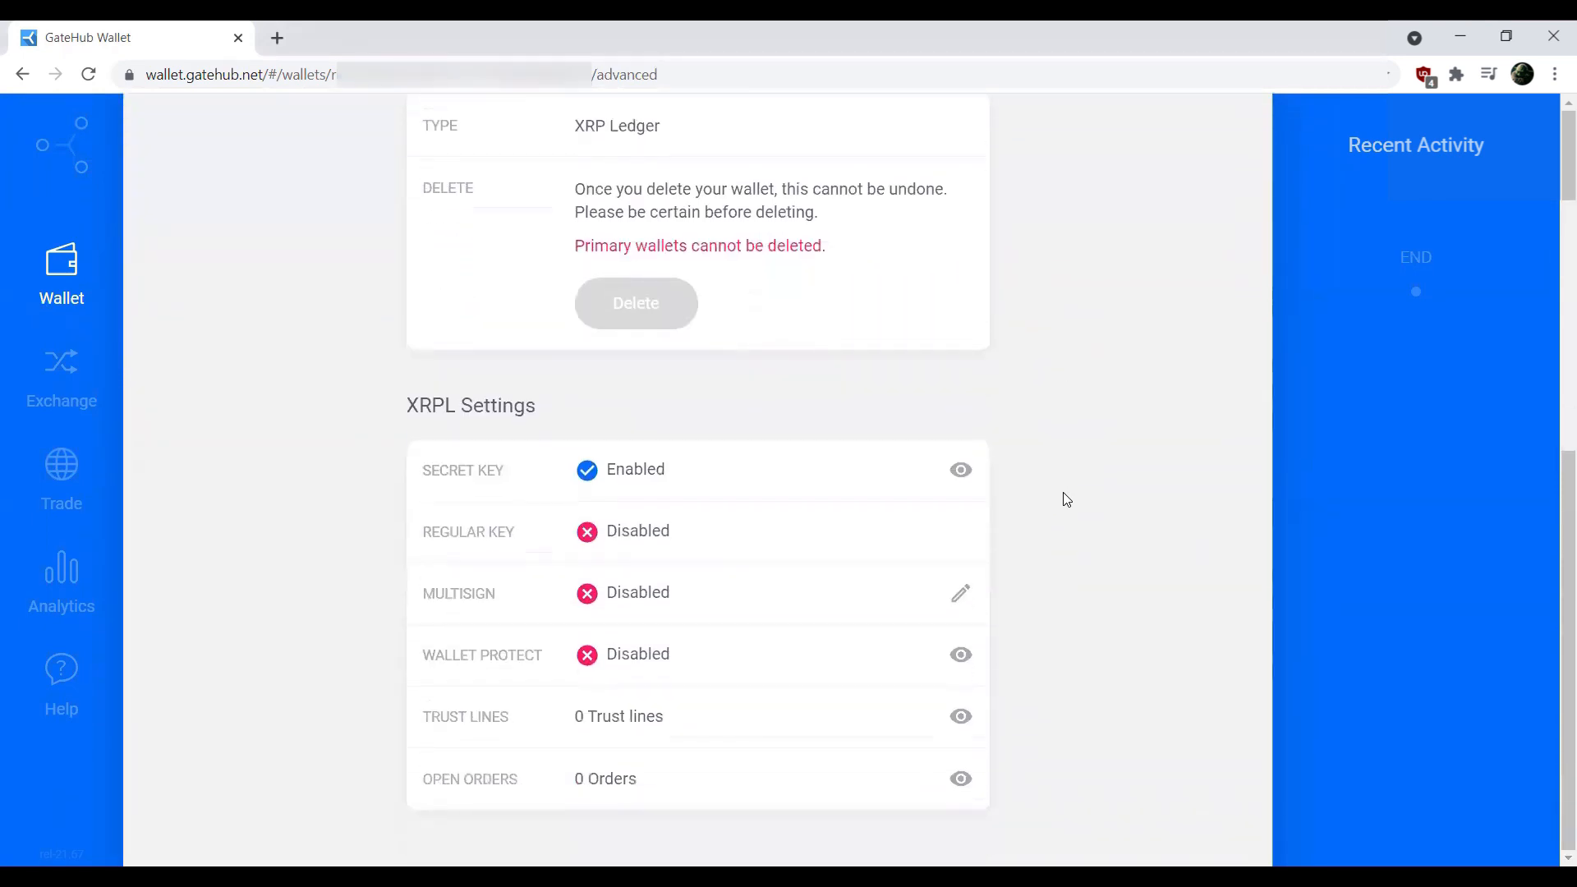
pyautogui.doubleClick(470, 405)
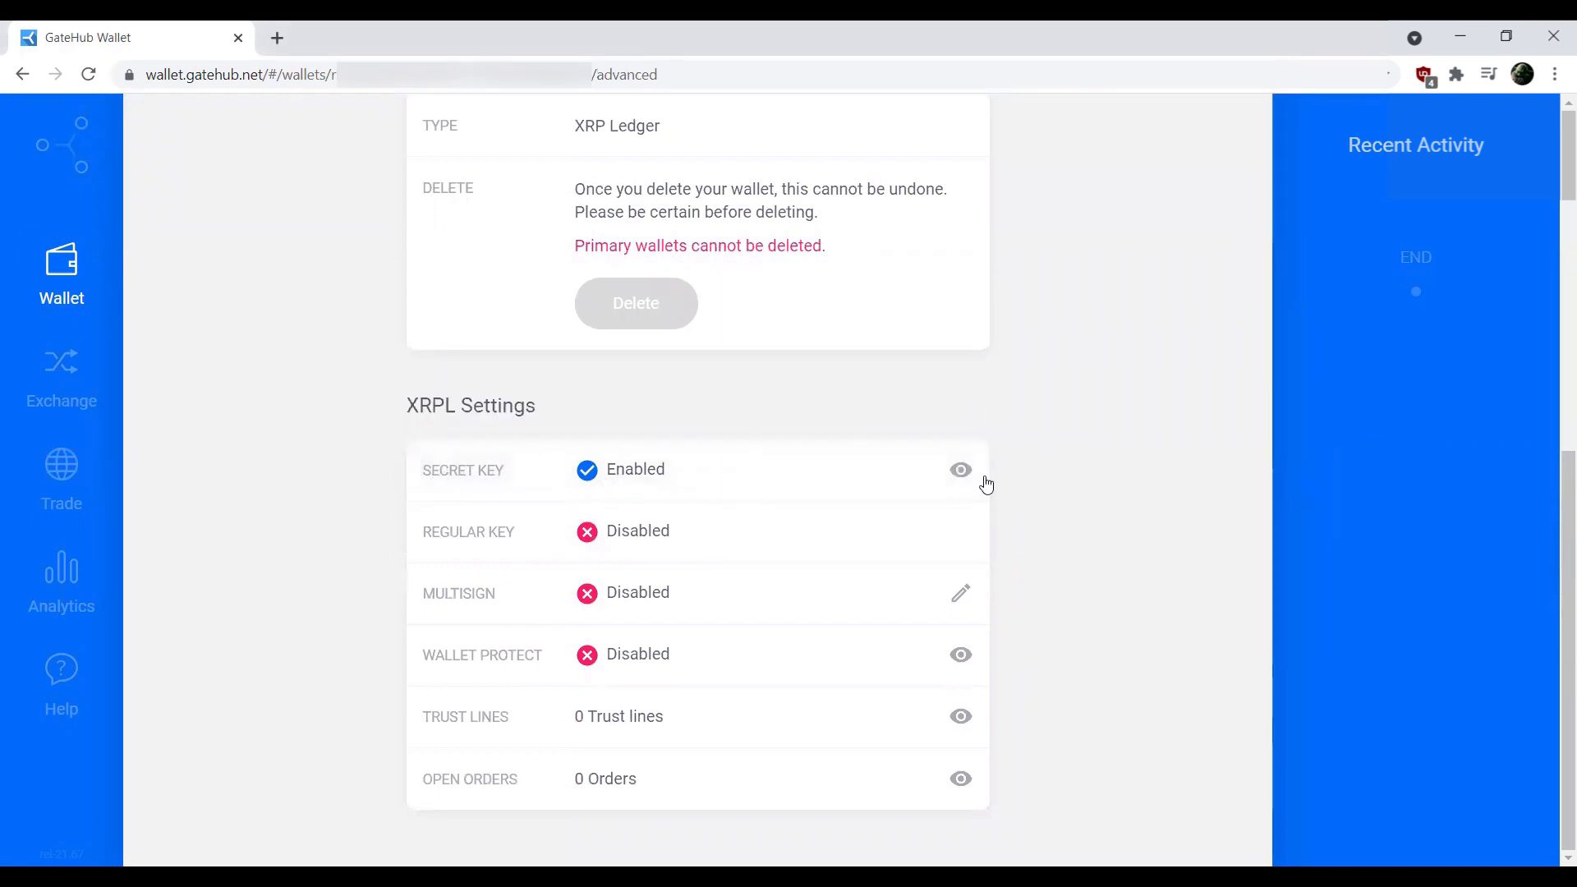
# Unlock the Secret Key by entering the account password.
pyautogui.click(960, 469)
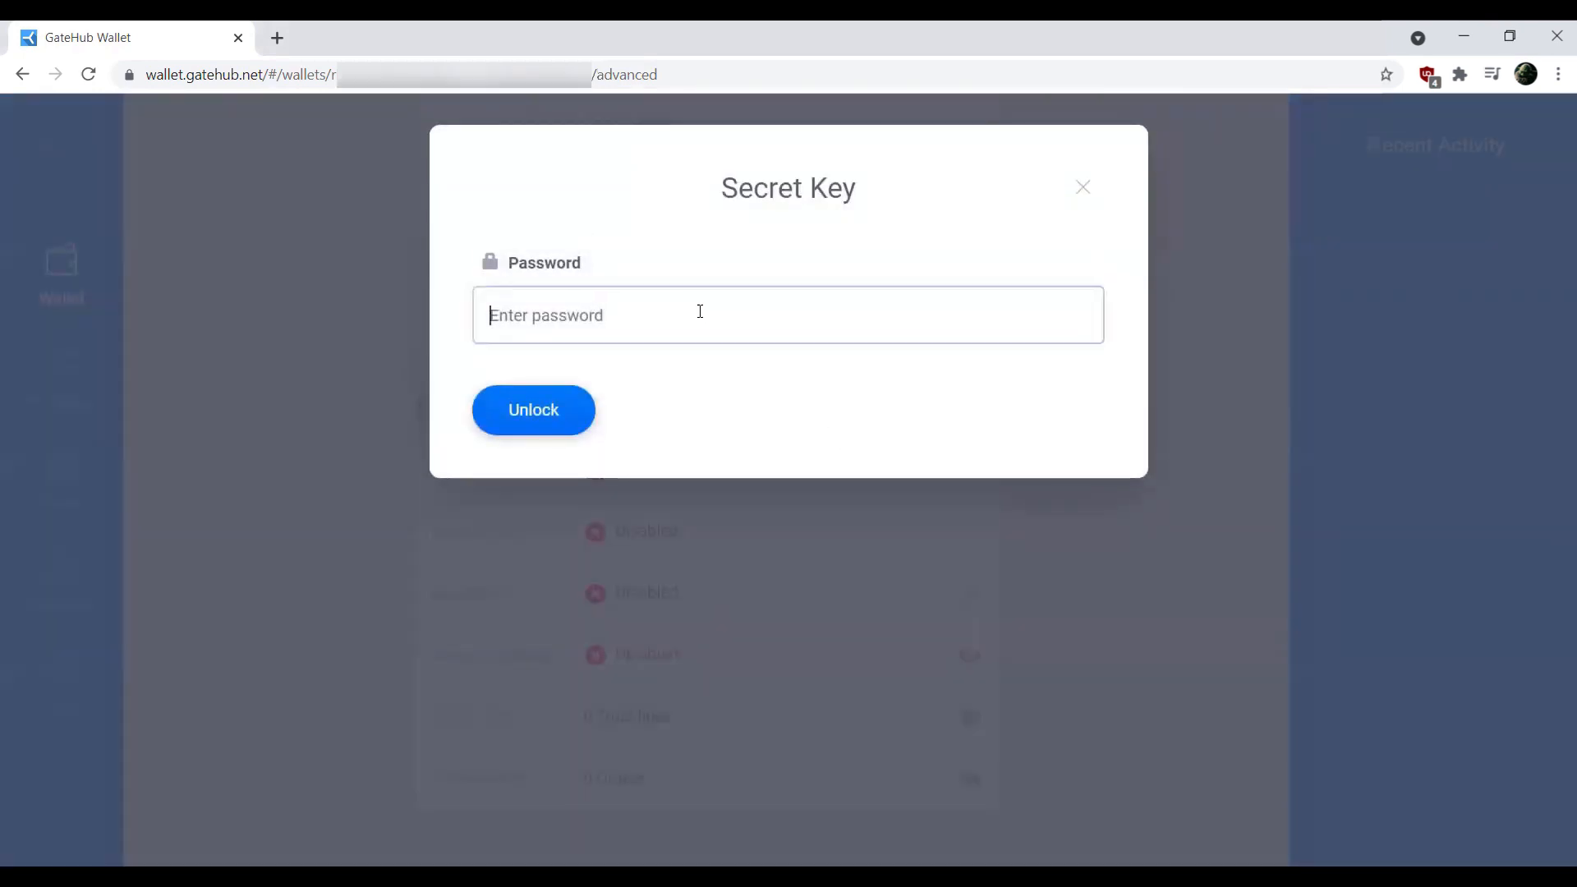
pyautogui.write('•')
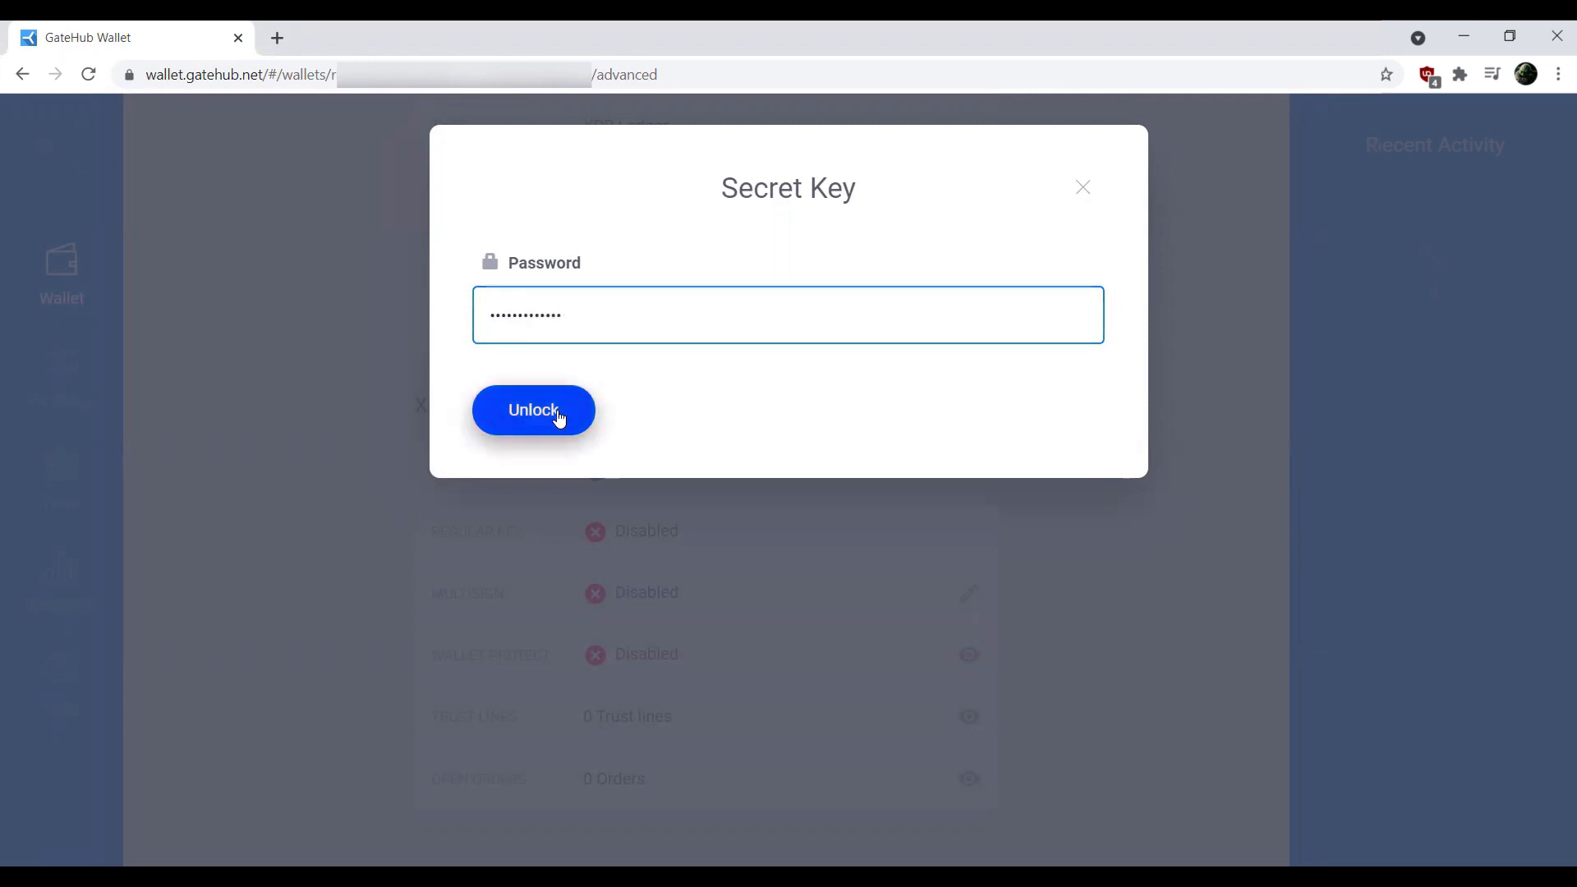
pyautogui.click(533, 409)
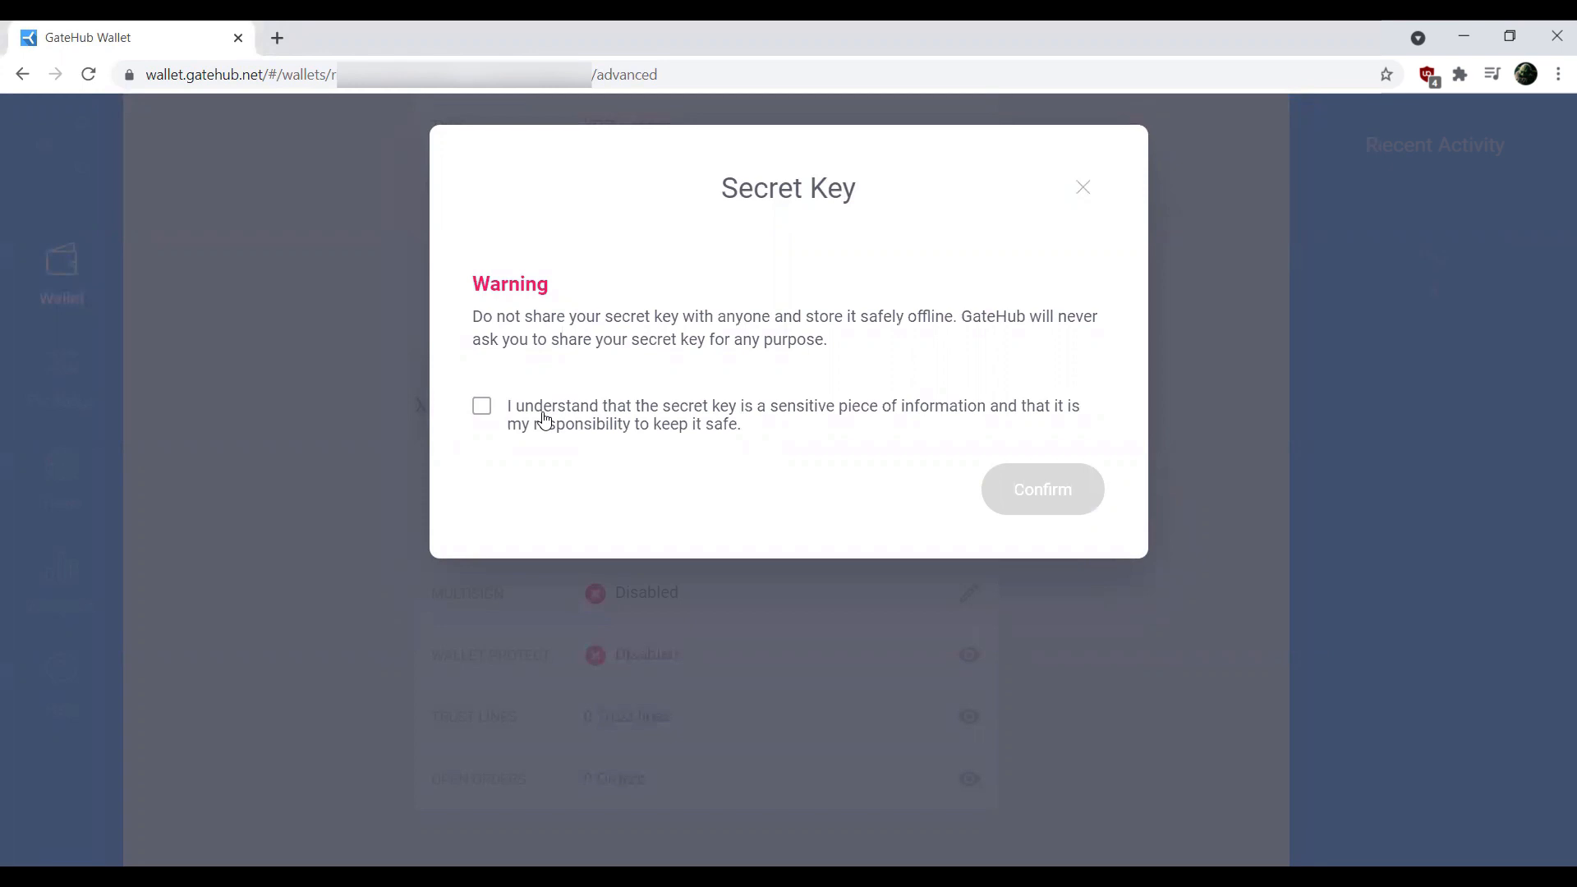
pyautogui.moveTo(534, 414)
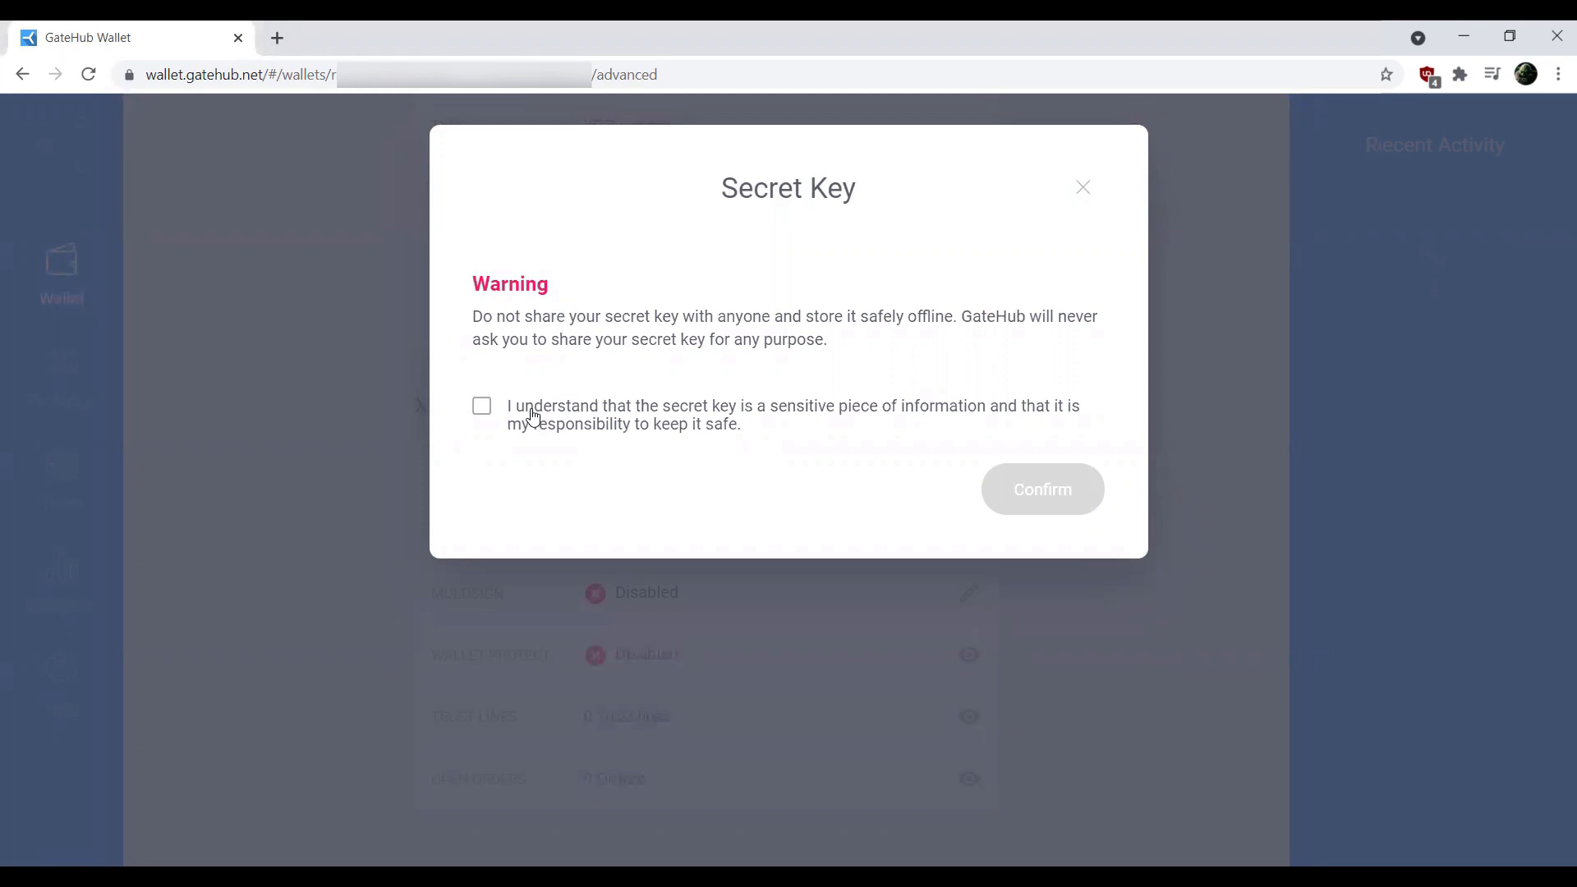
# Tick the 'secret key is a sensitive piece of information' acknowledgement checkbox.
pyautogui.click(483, 406)
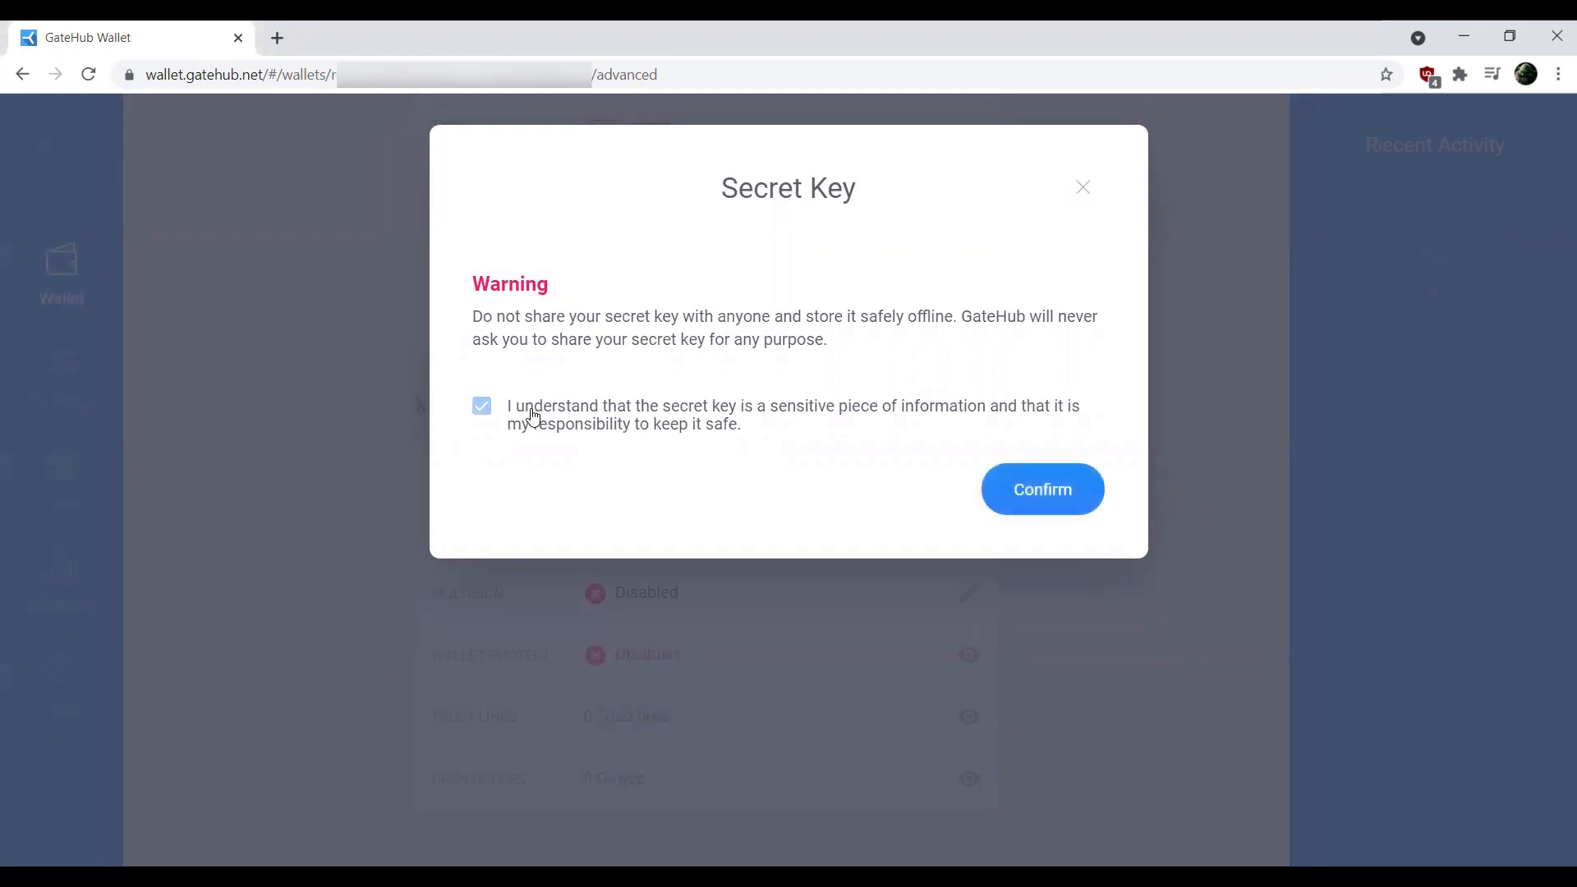
pyautogui.click(481, 405)
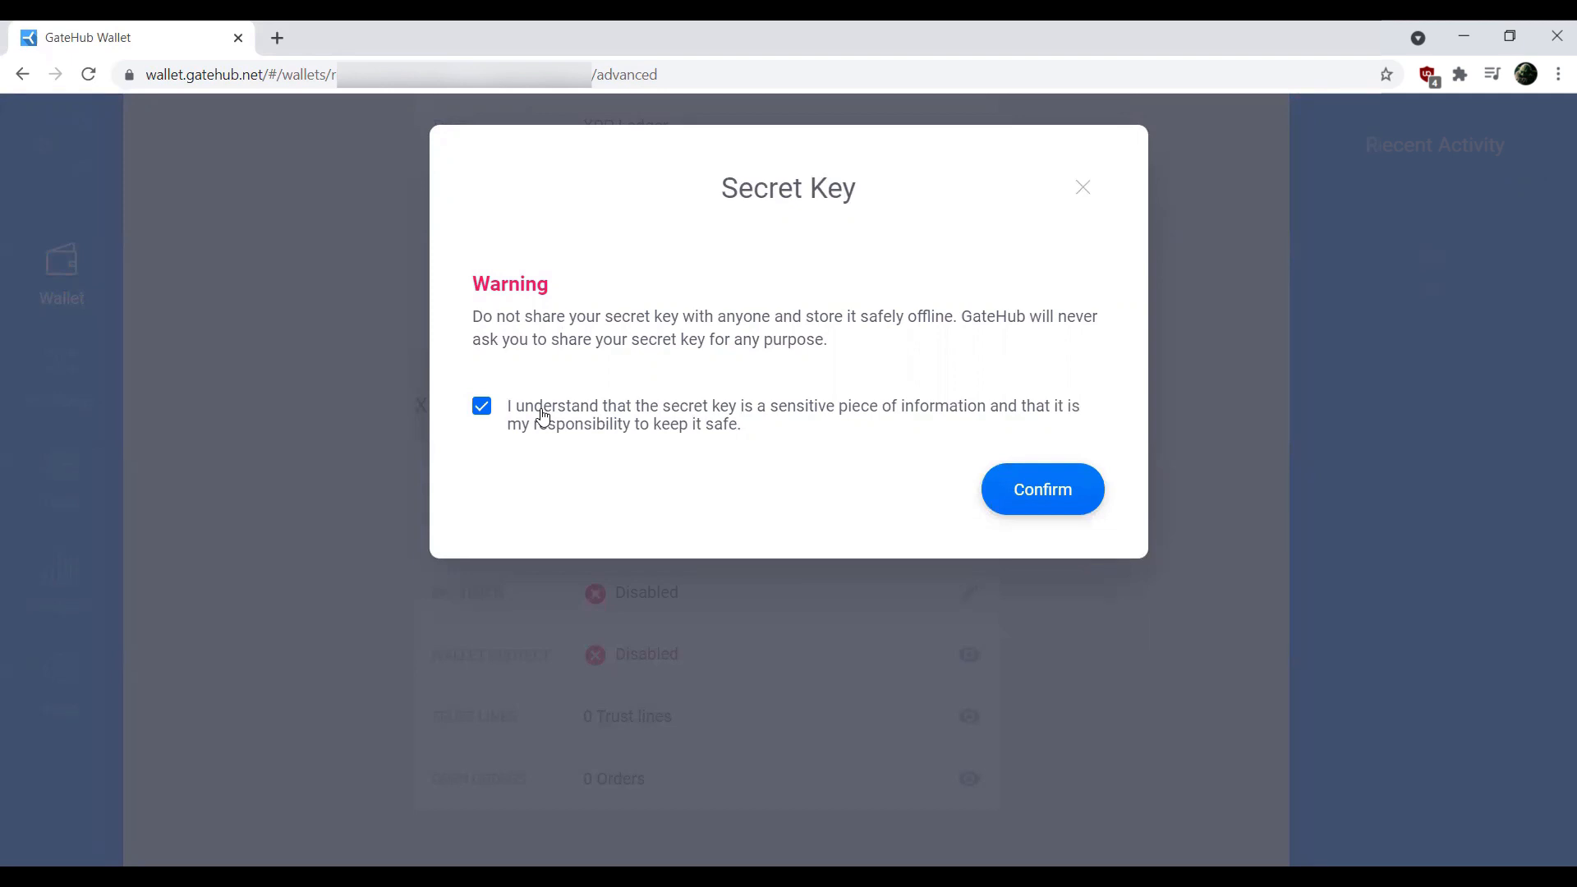
pyautogui.moveTo(1114, 468)
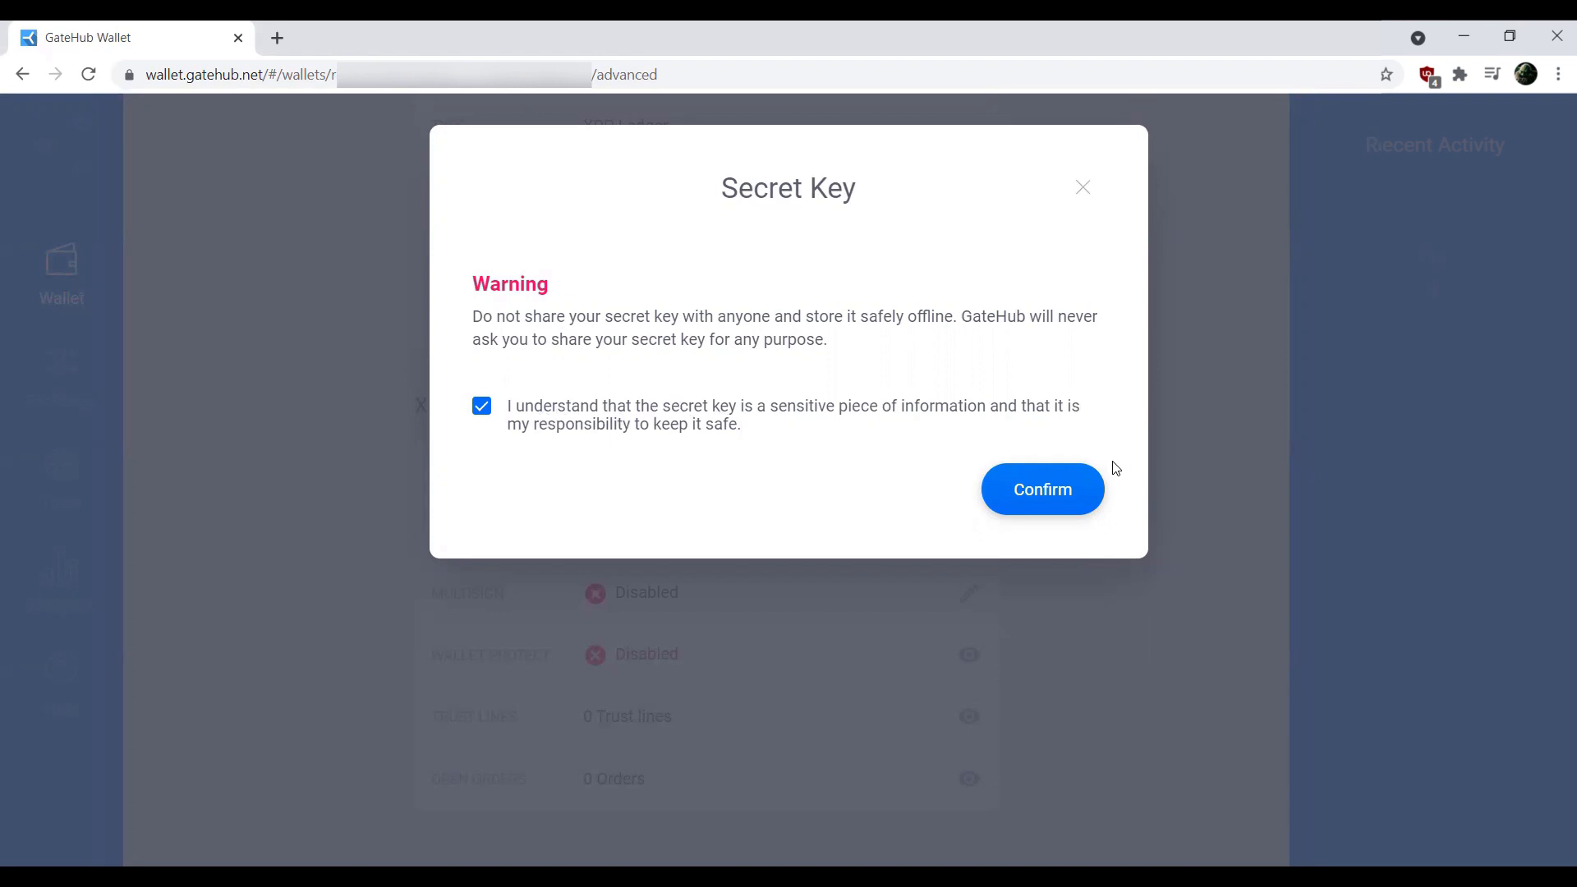
# Confirm the secret key warning and begin entering the 2-Factor Authentication code.
pyautogui.click(1042, 489)
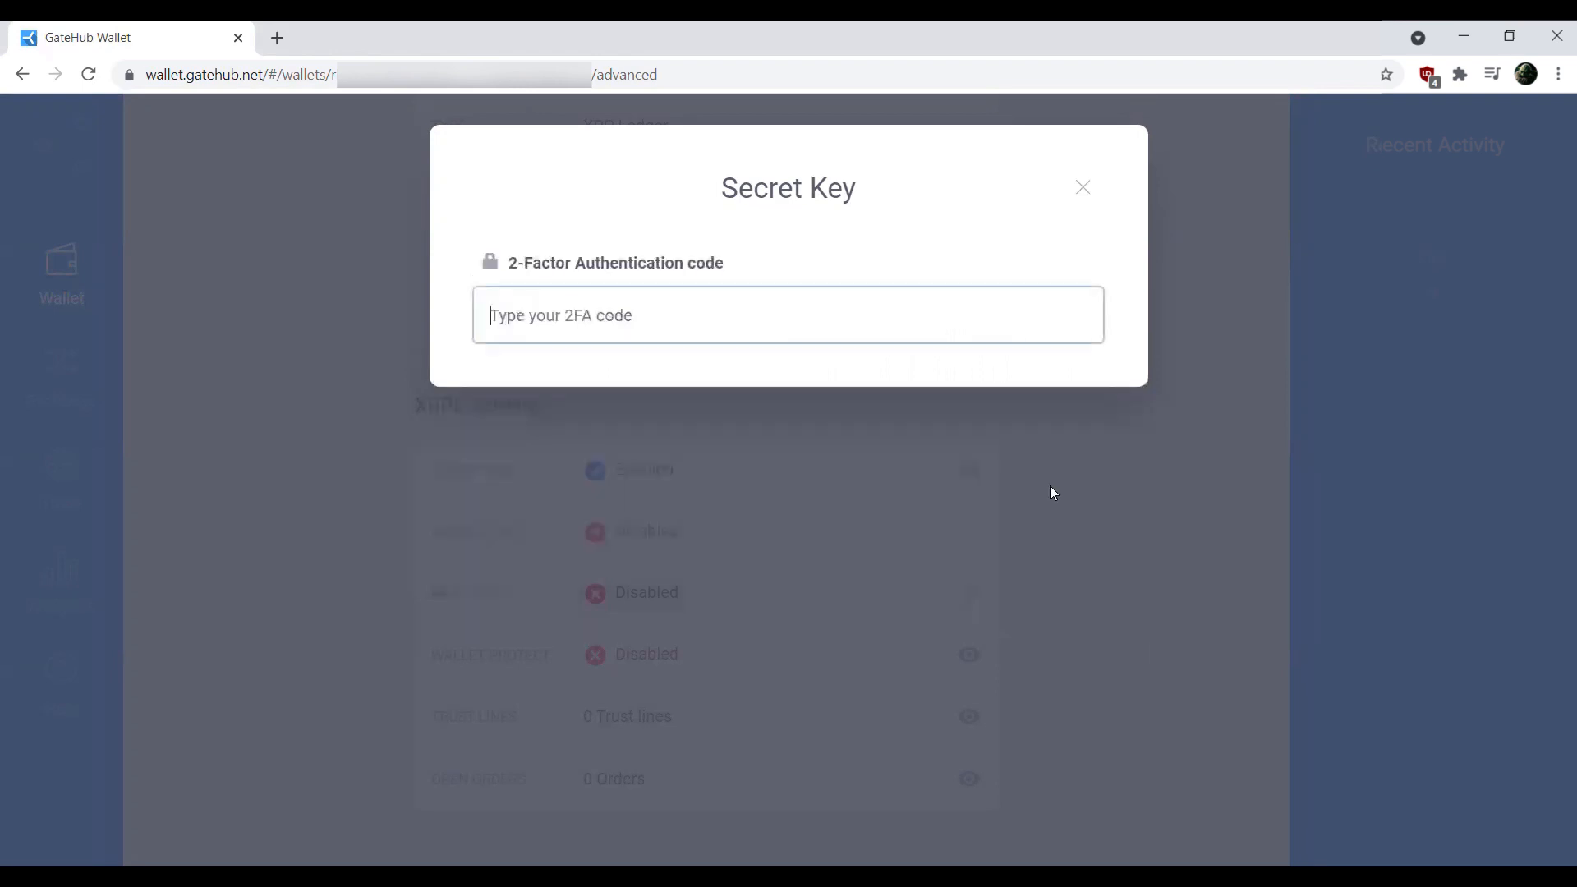
pyautogui.click(788, 314)
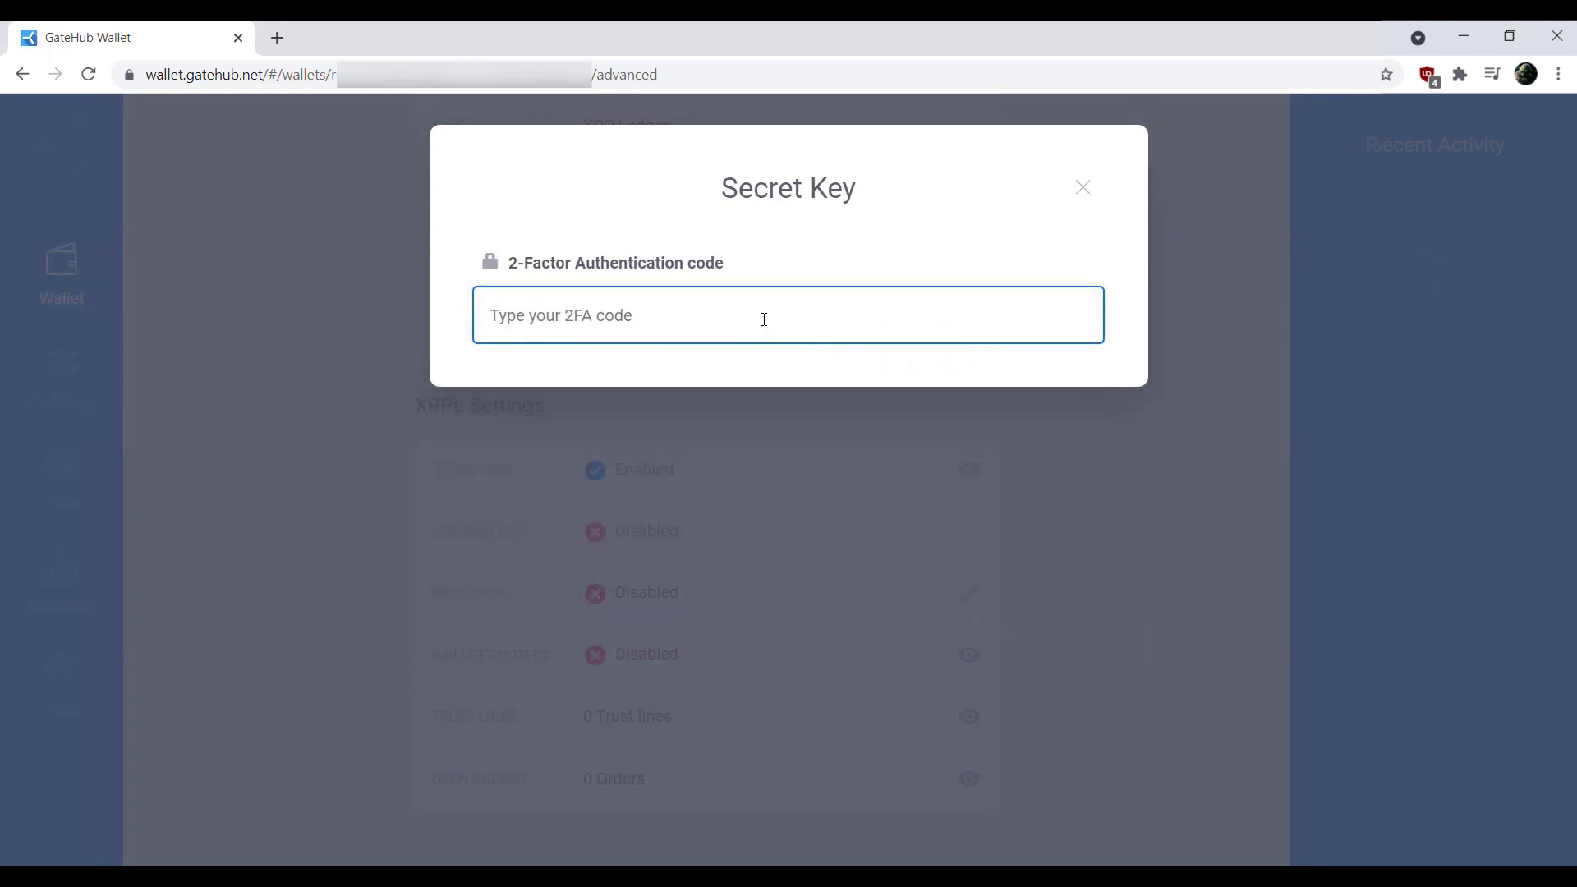
pyautogui.click(787, 314)
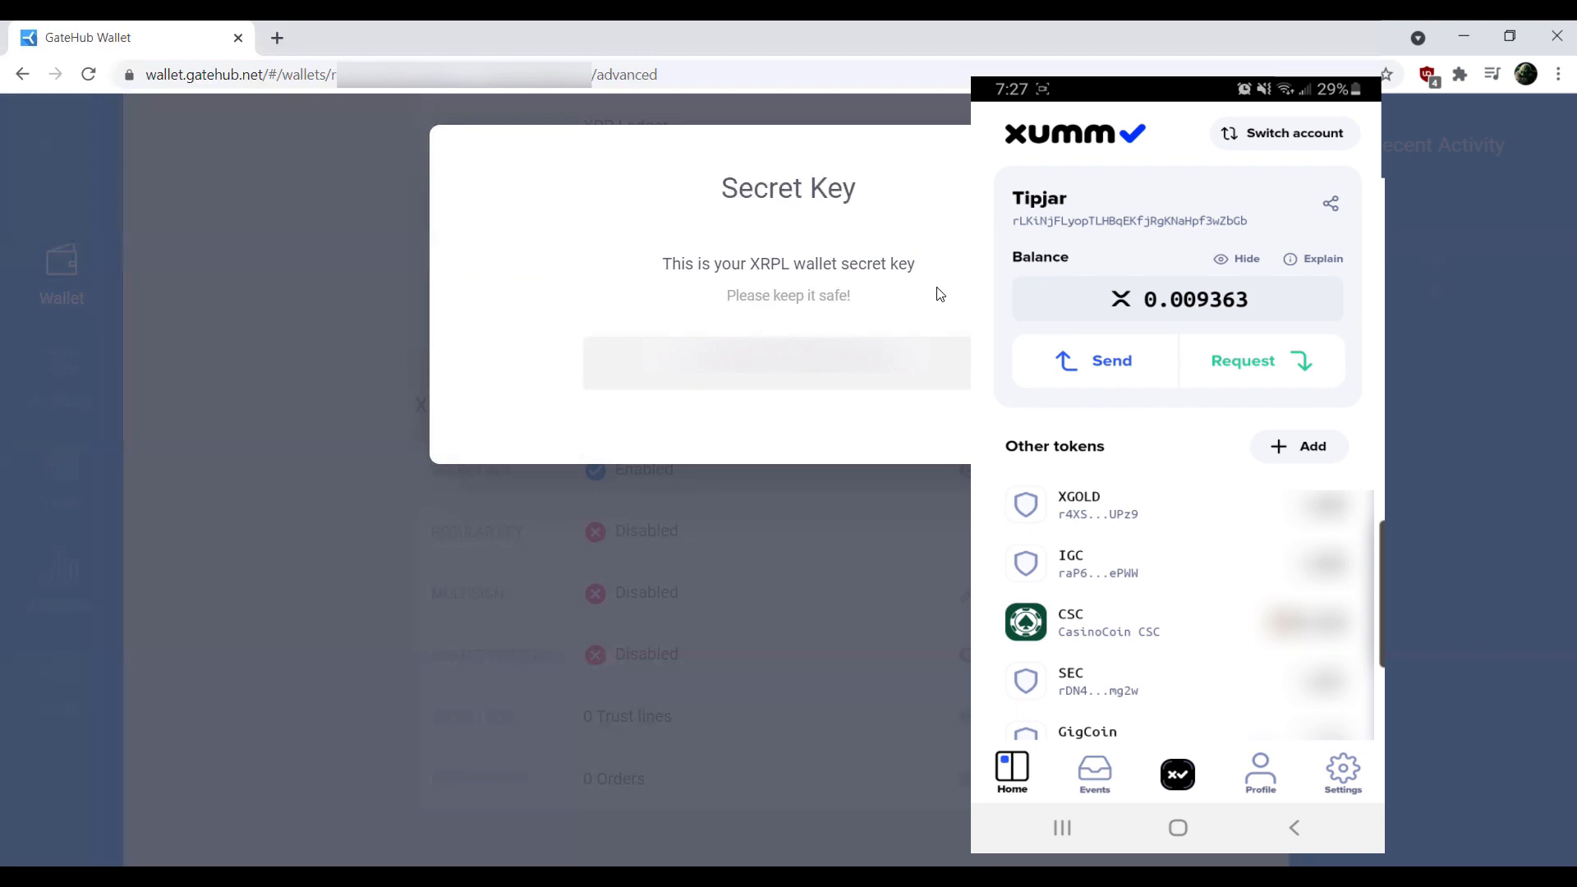
# Open XUMM's My accounts sheet and choose Add account.
pyautogui.click(1295, 133)
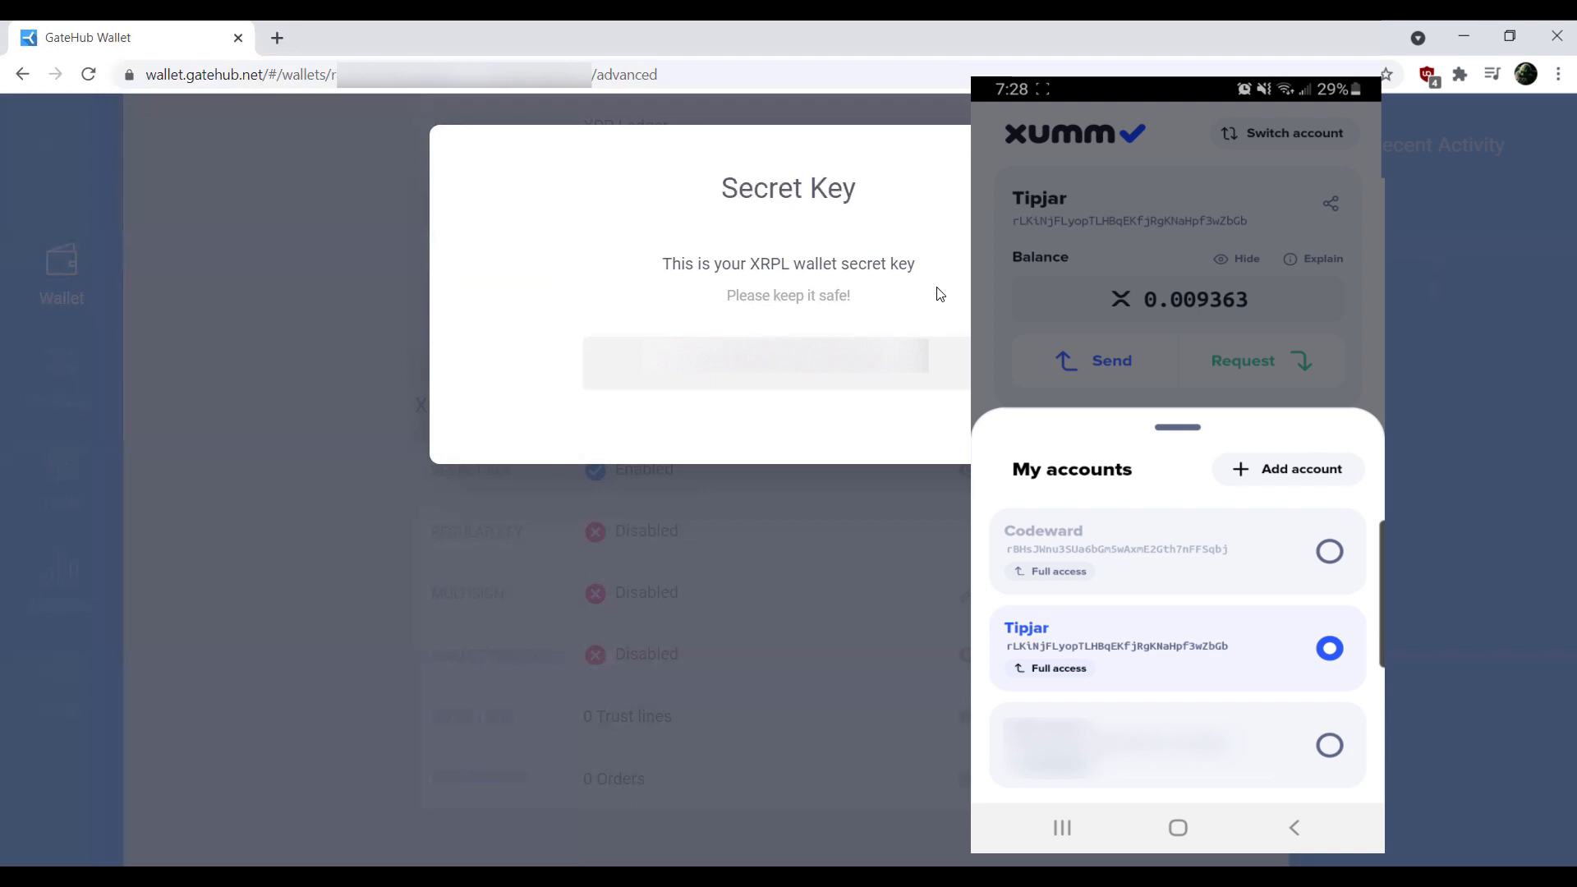
pyautogui.click(1300, 469)
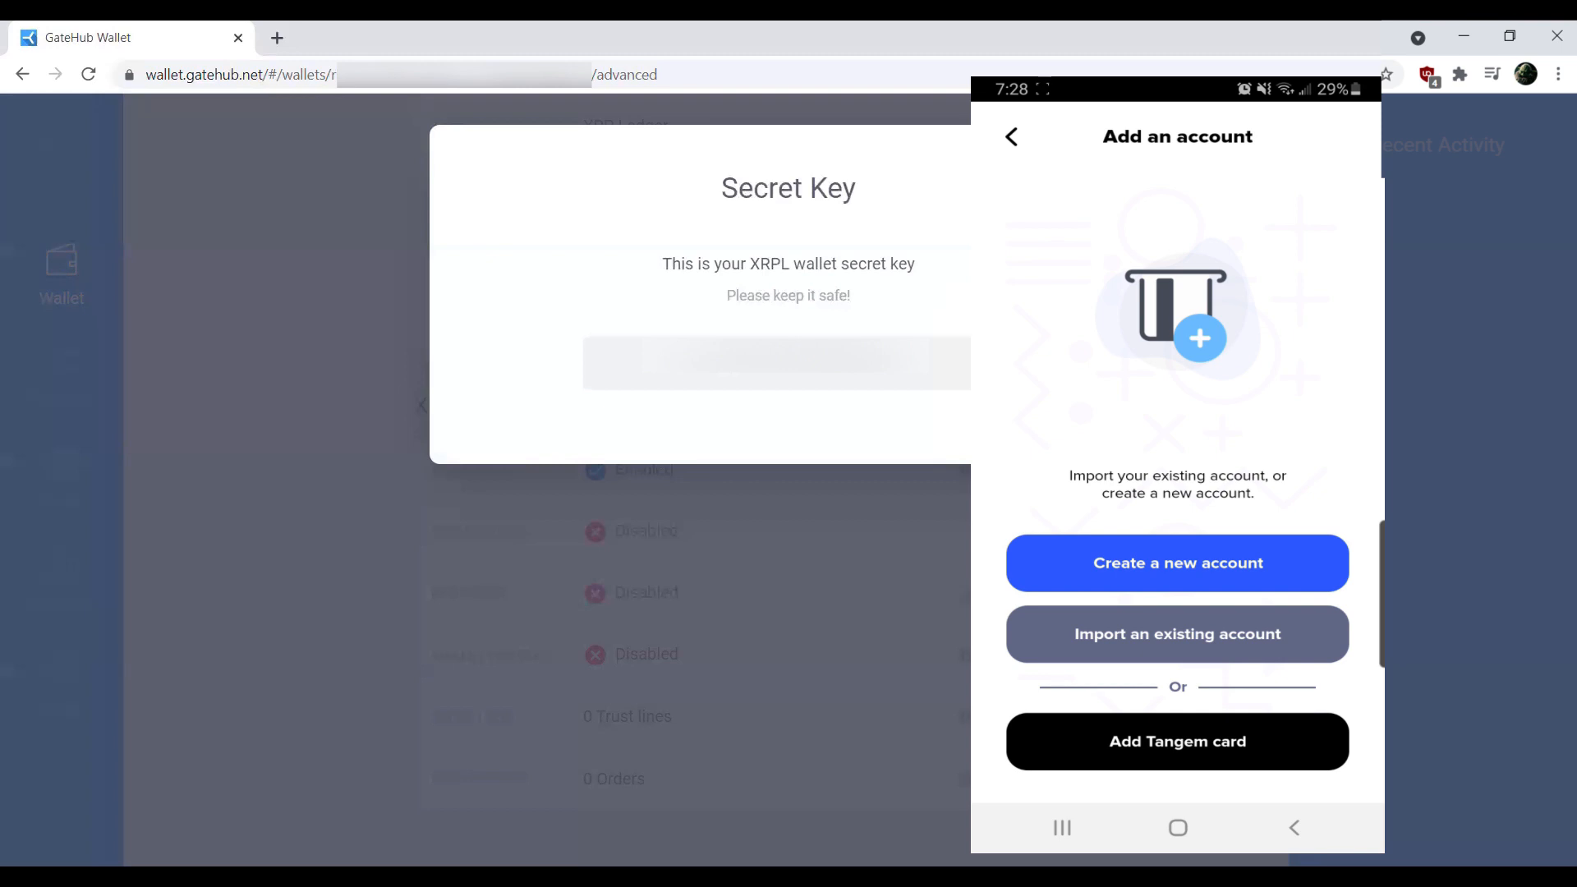
# Import an existing account with Full access, choosing Family Seed as the secret type.
pyautogui.click(1178, 633)
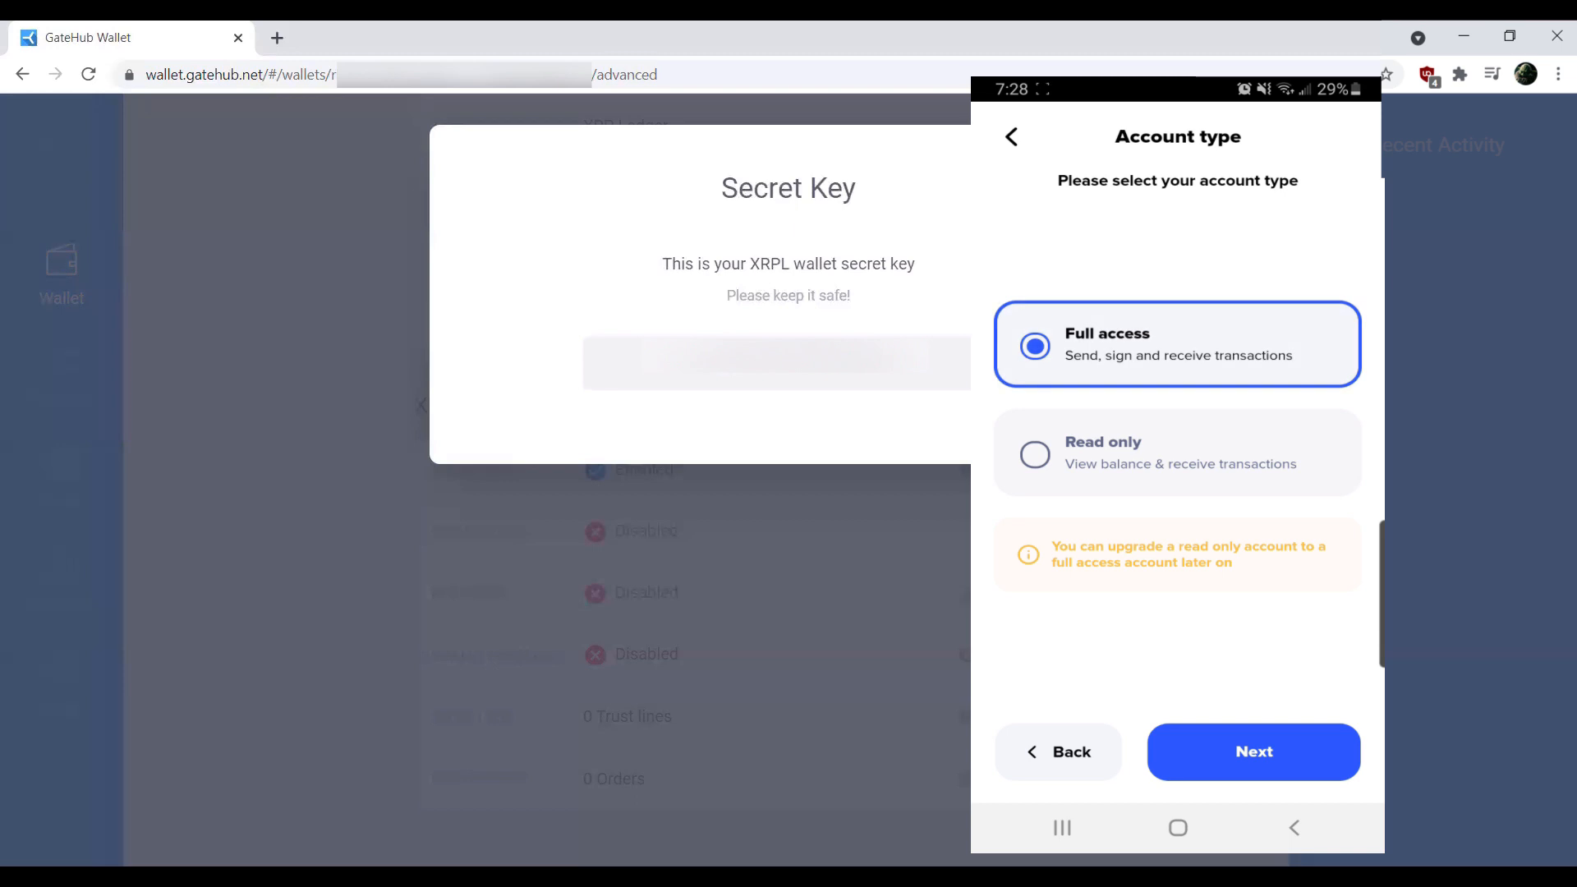
pyautogui.click(1253, 752)
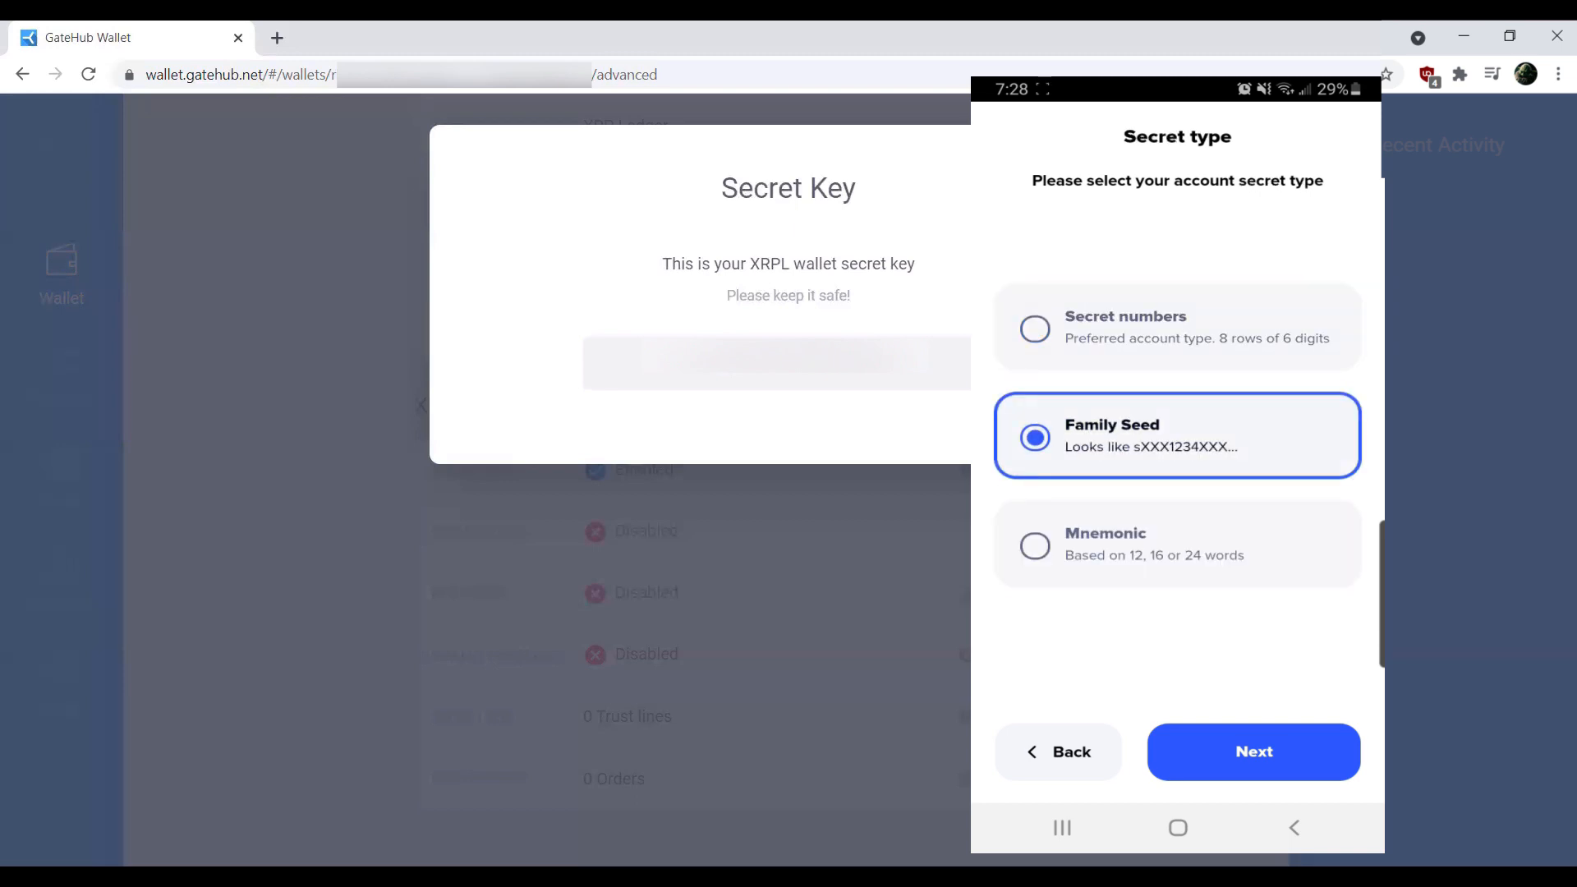
pyautogui.click(1251, 751)
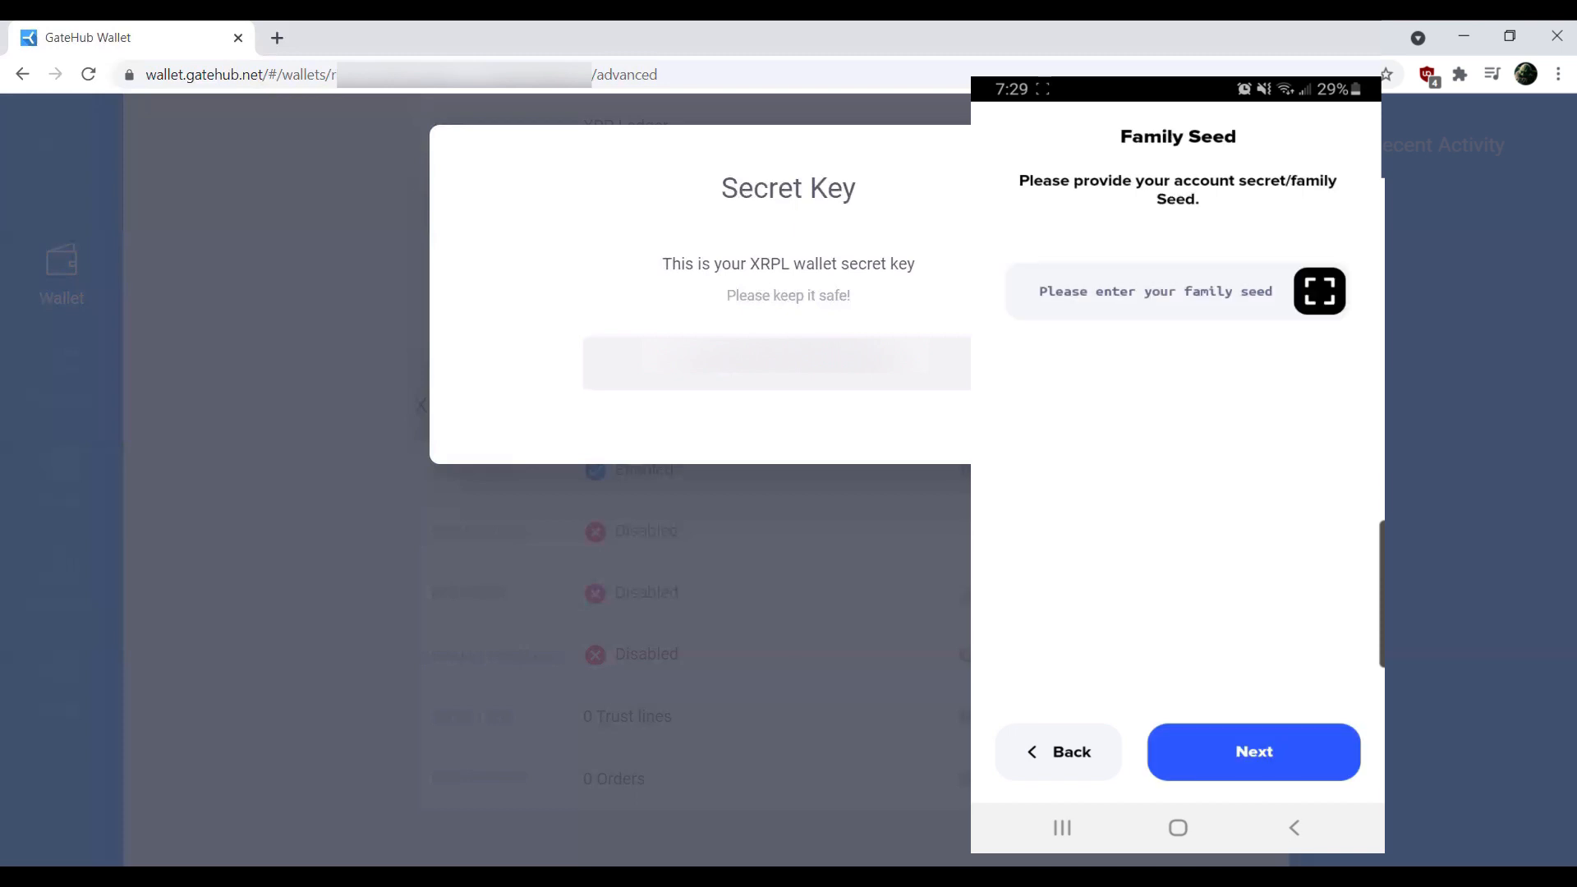
# Enter the family seed copied from GateHub's Secret Key dialog and submit it.
pyautogui.click(1154, 292)
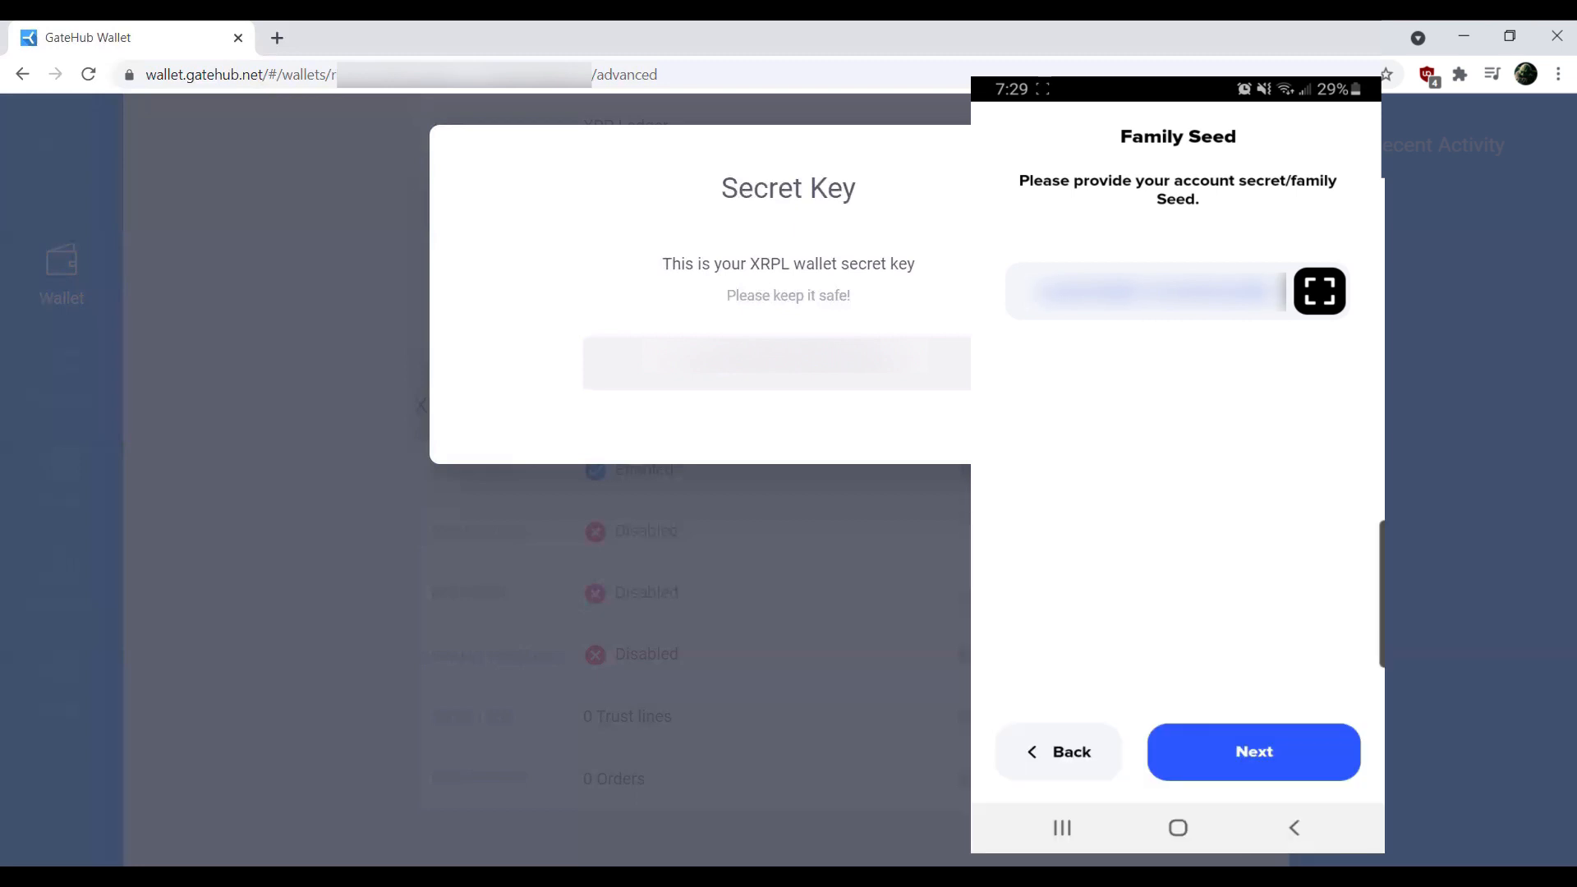
pyautogui.click(1252, 752)
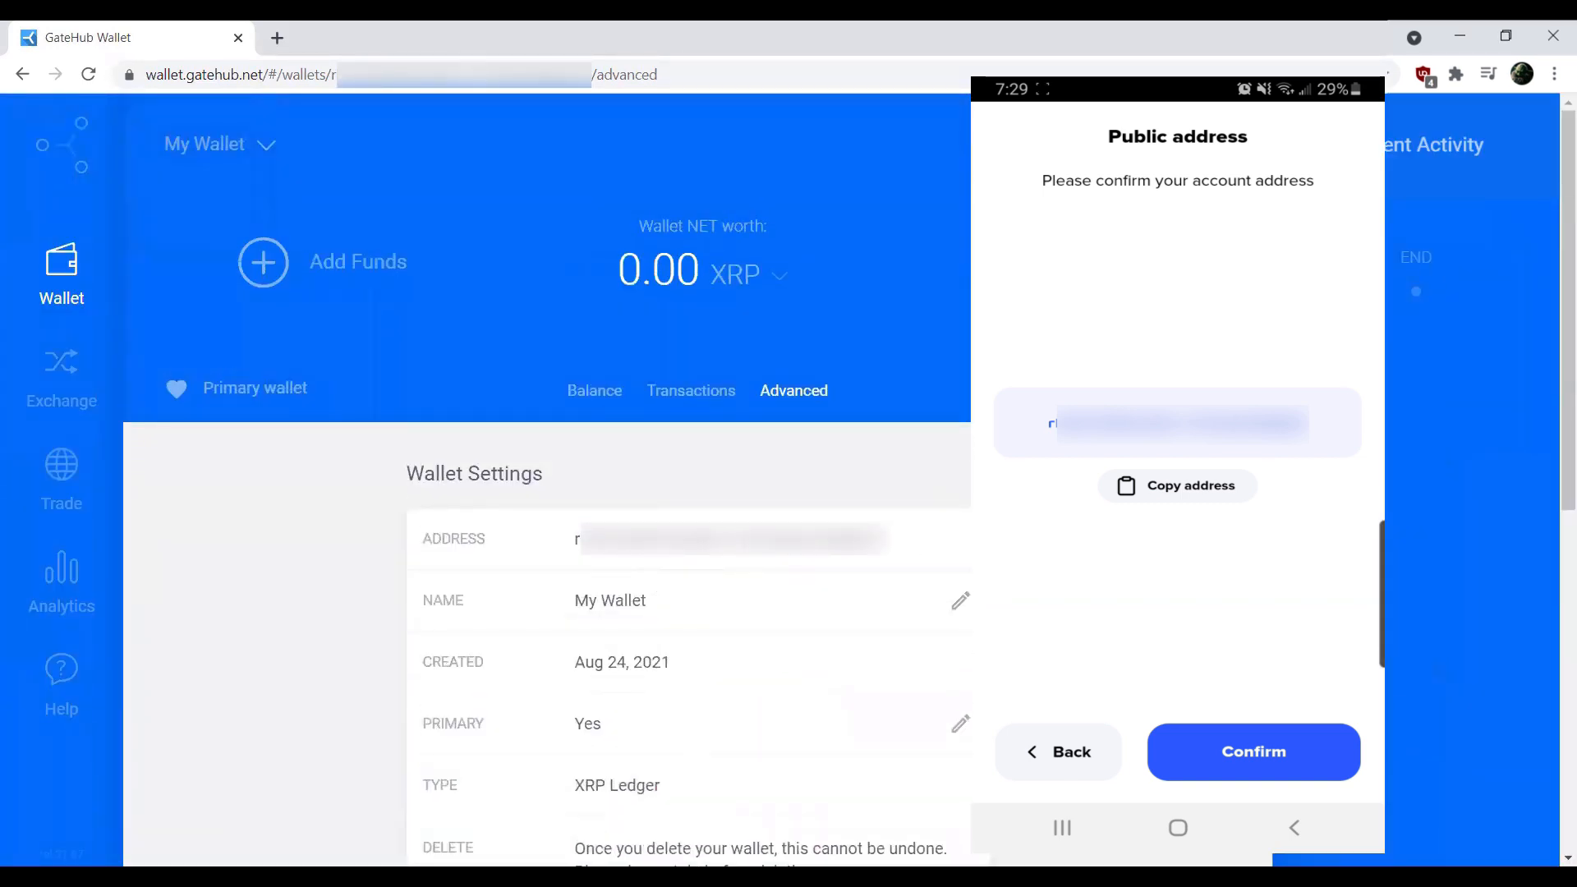
# Confirm the public address and accept the 20 XRP activation notice.
pyautogui.click(1252, 752)
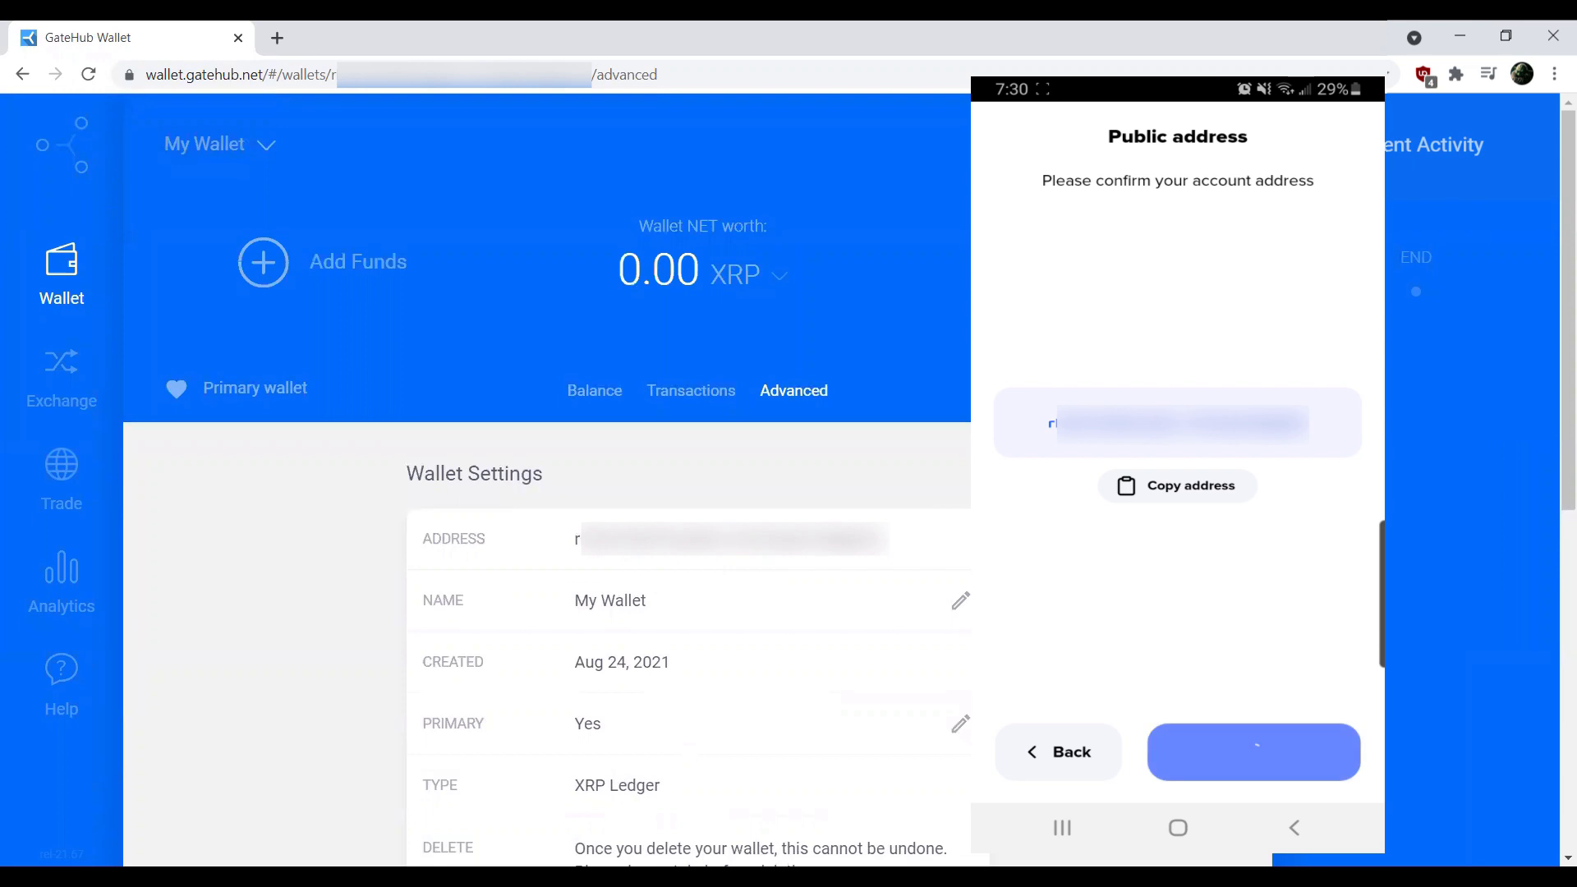
pyautogui.click(1253, 752)
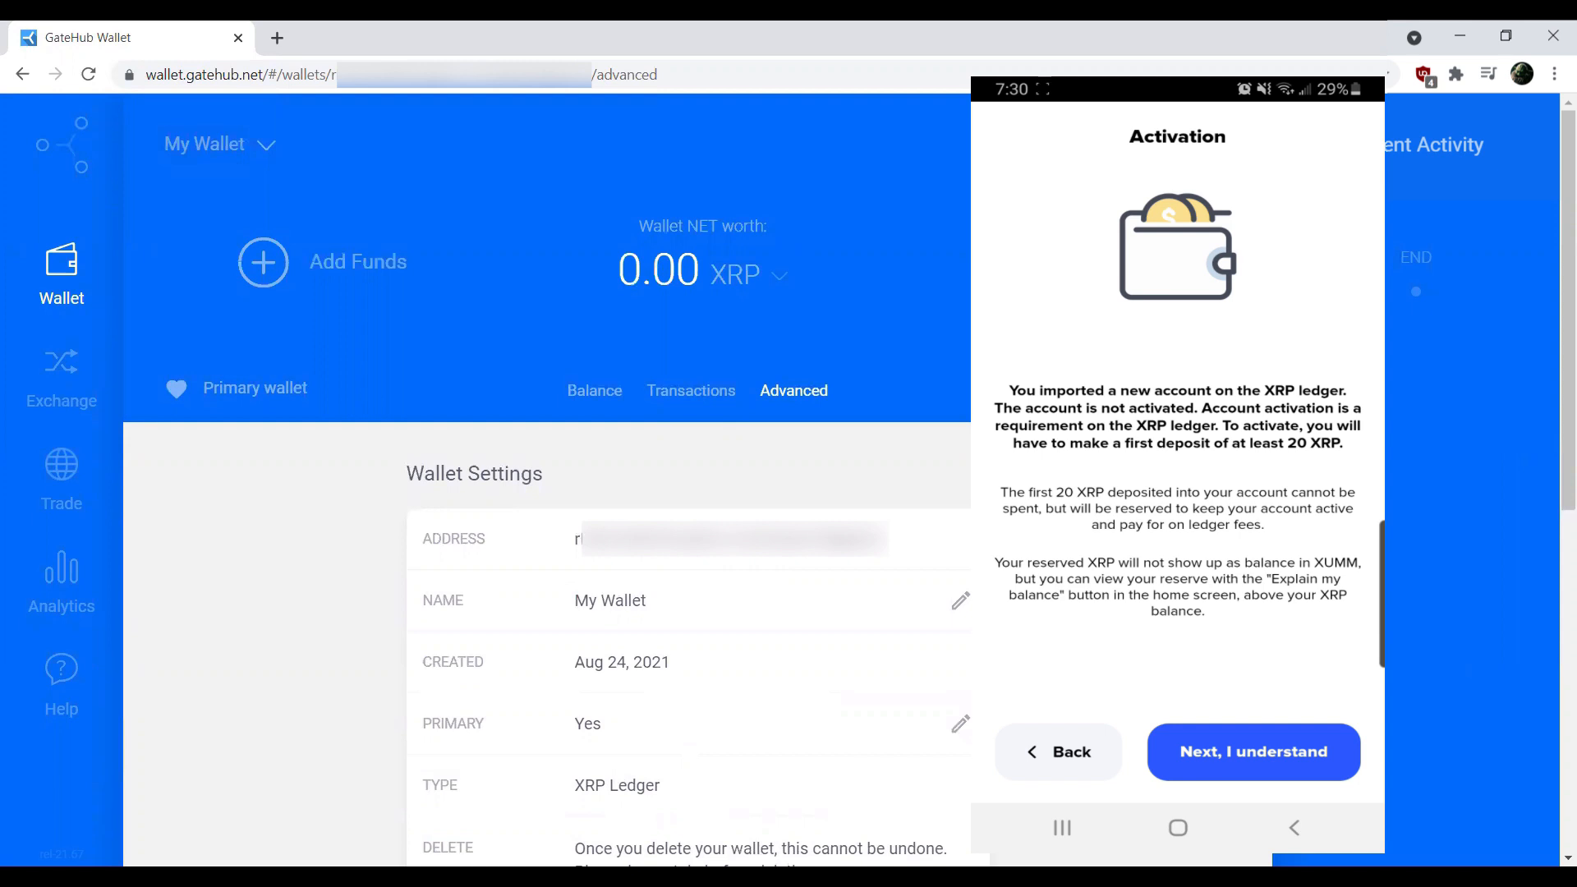
pyautogui.moveTo(325, 515)
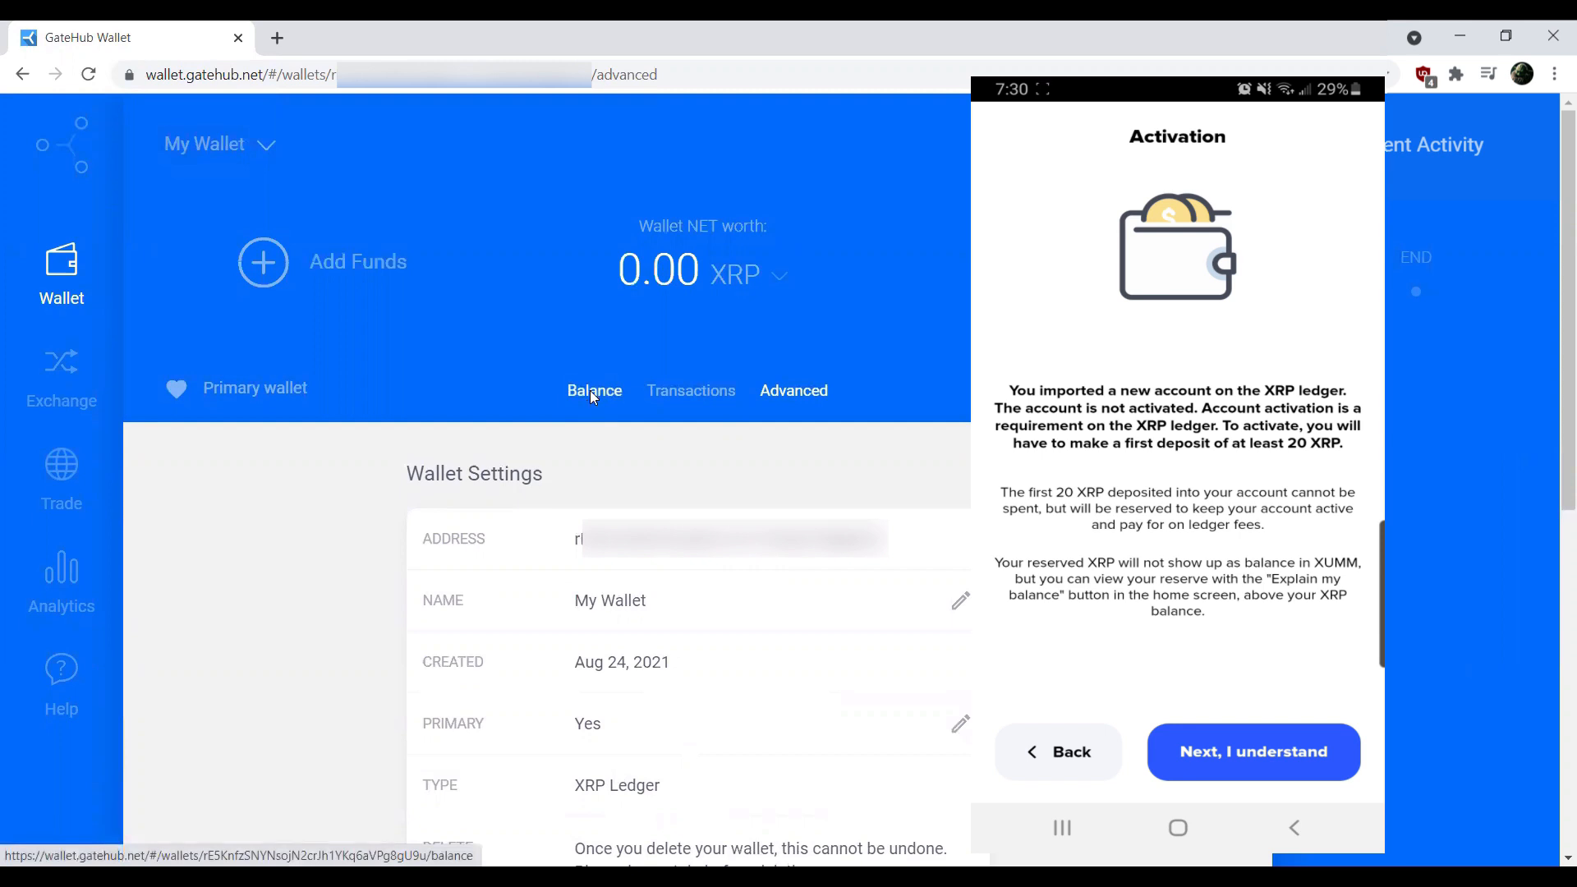
pyautogui.click(593, 390)
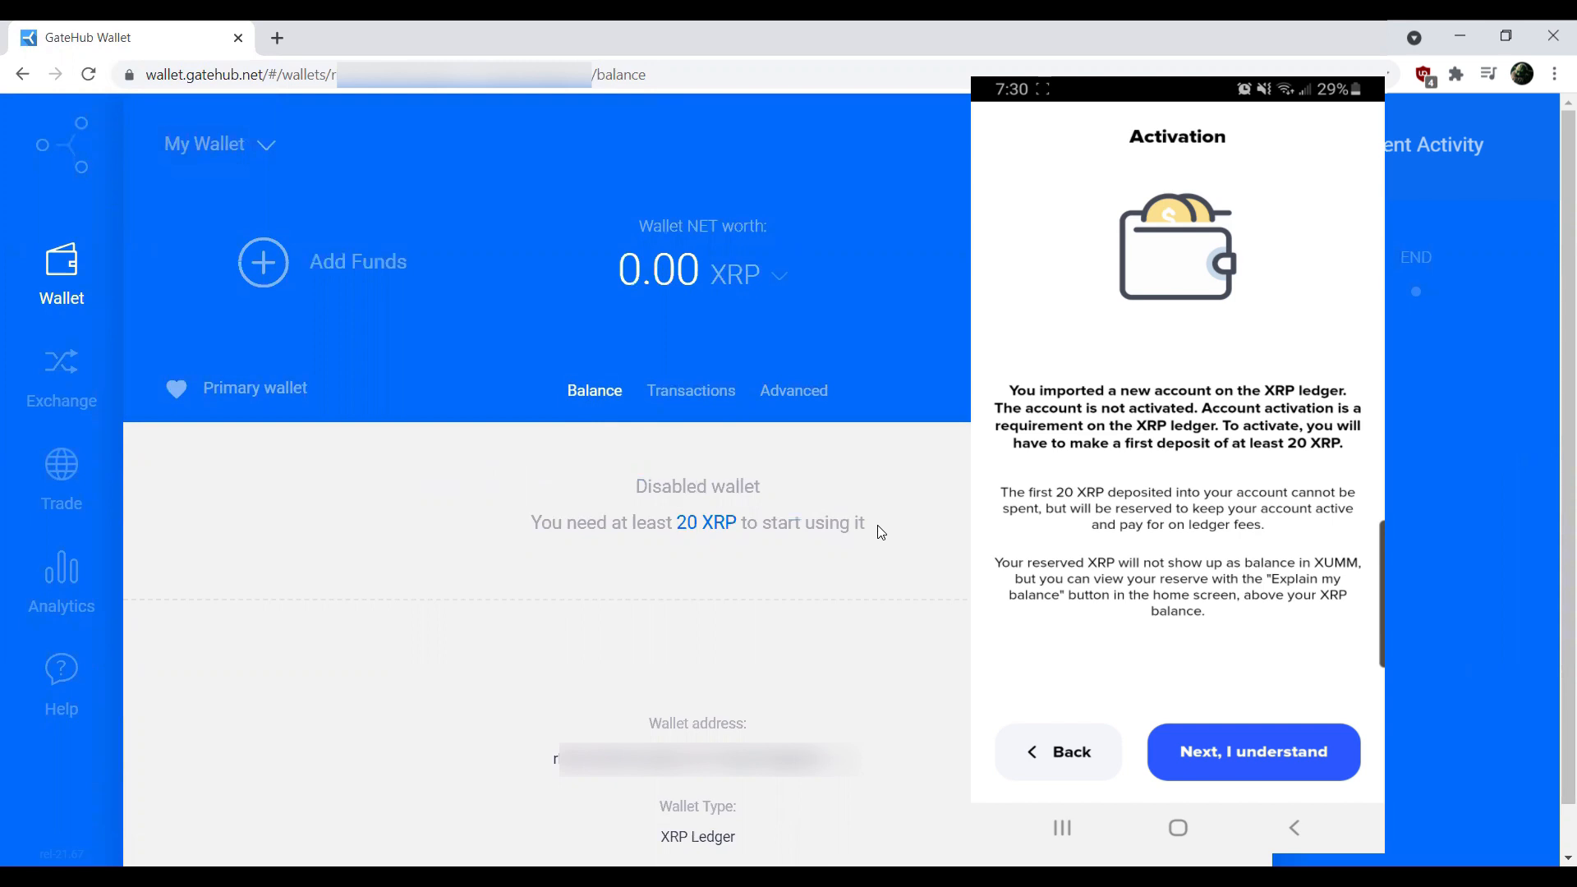
pyautogui.click(1252, 752)
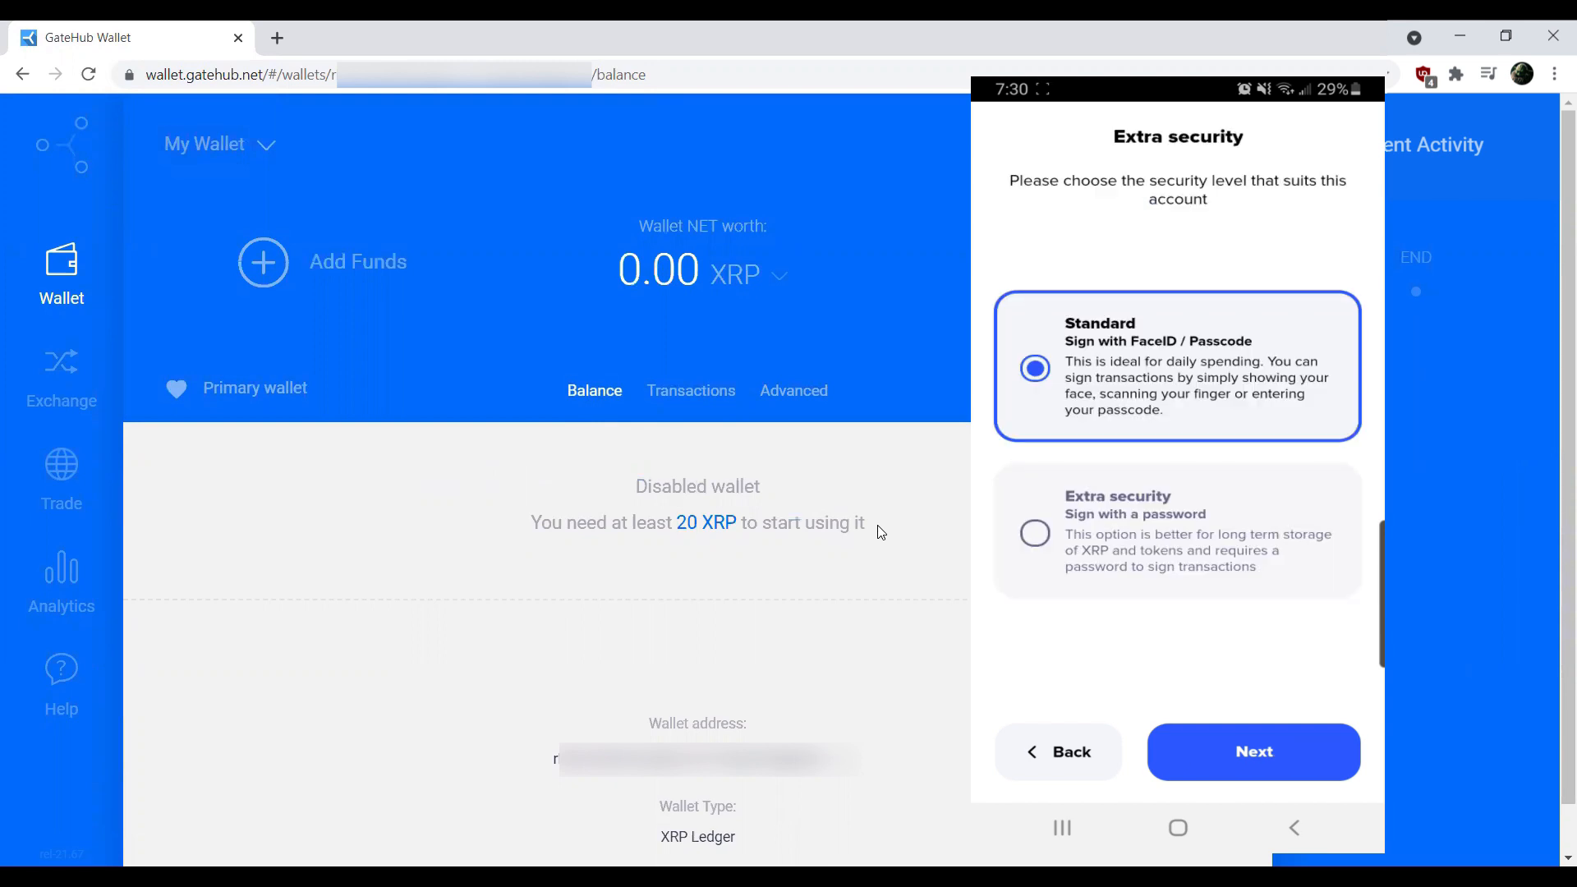
# Choose Extra security, then set and repeat the account password.
pyautogui.click(1033, 532)
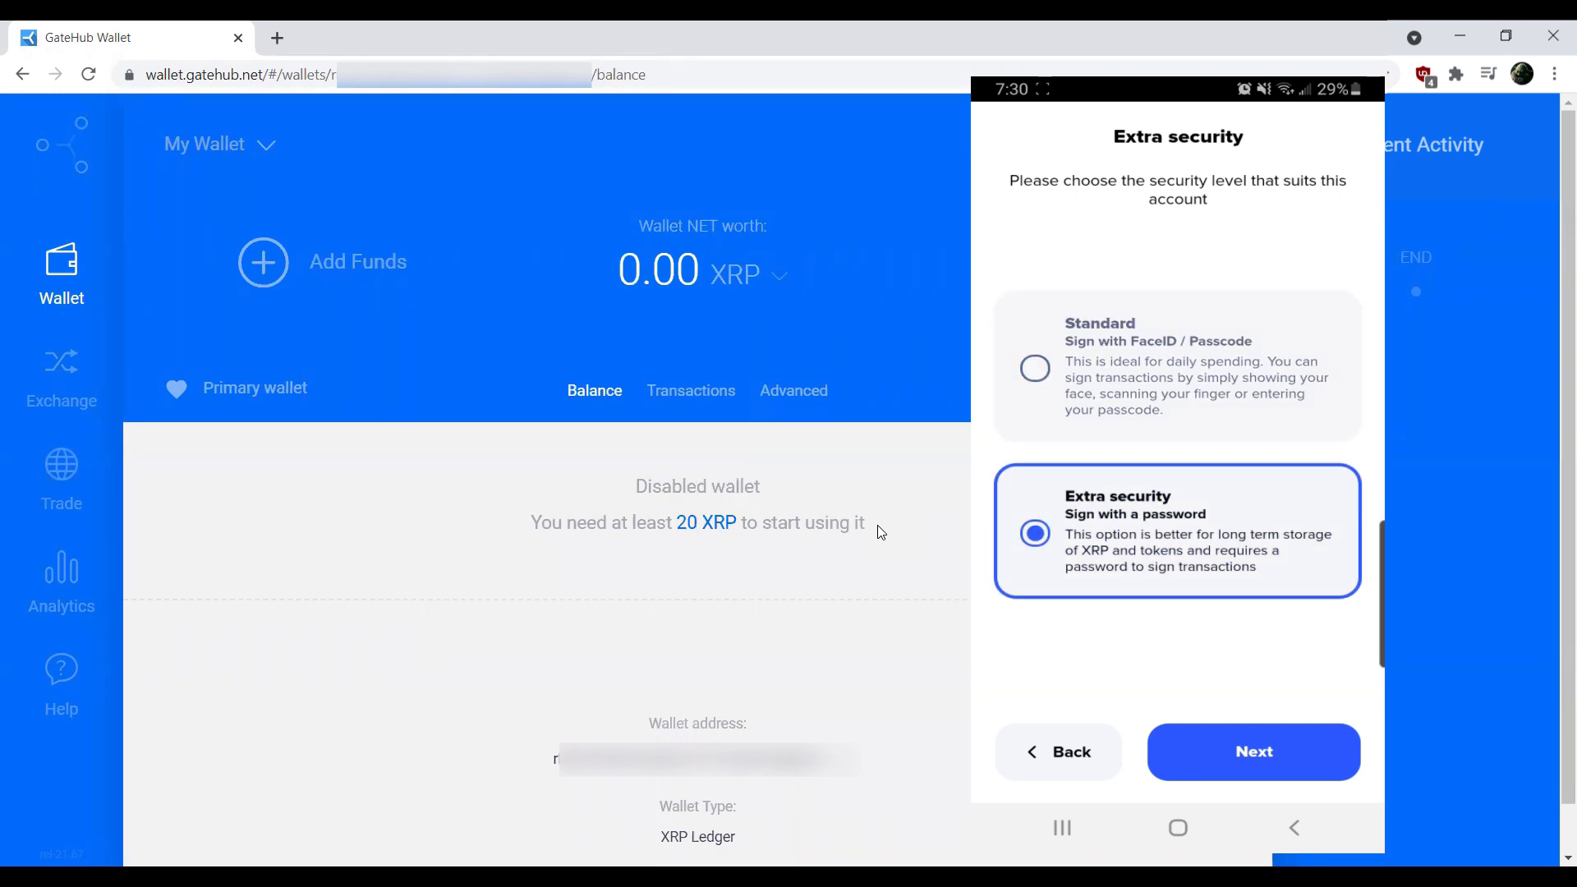
pyautogui.click(1251, 752)
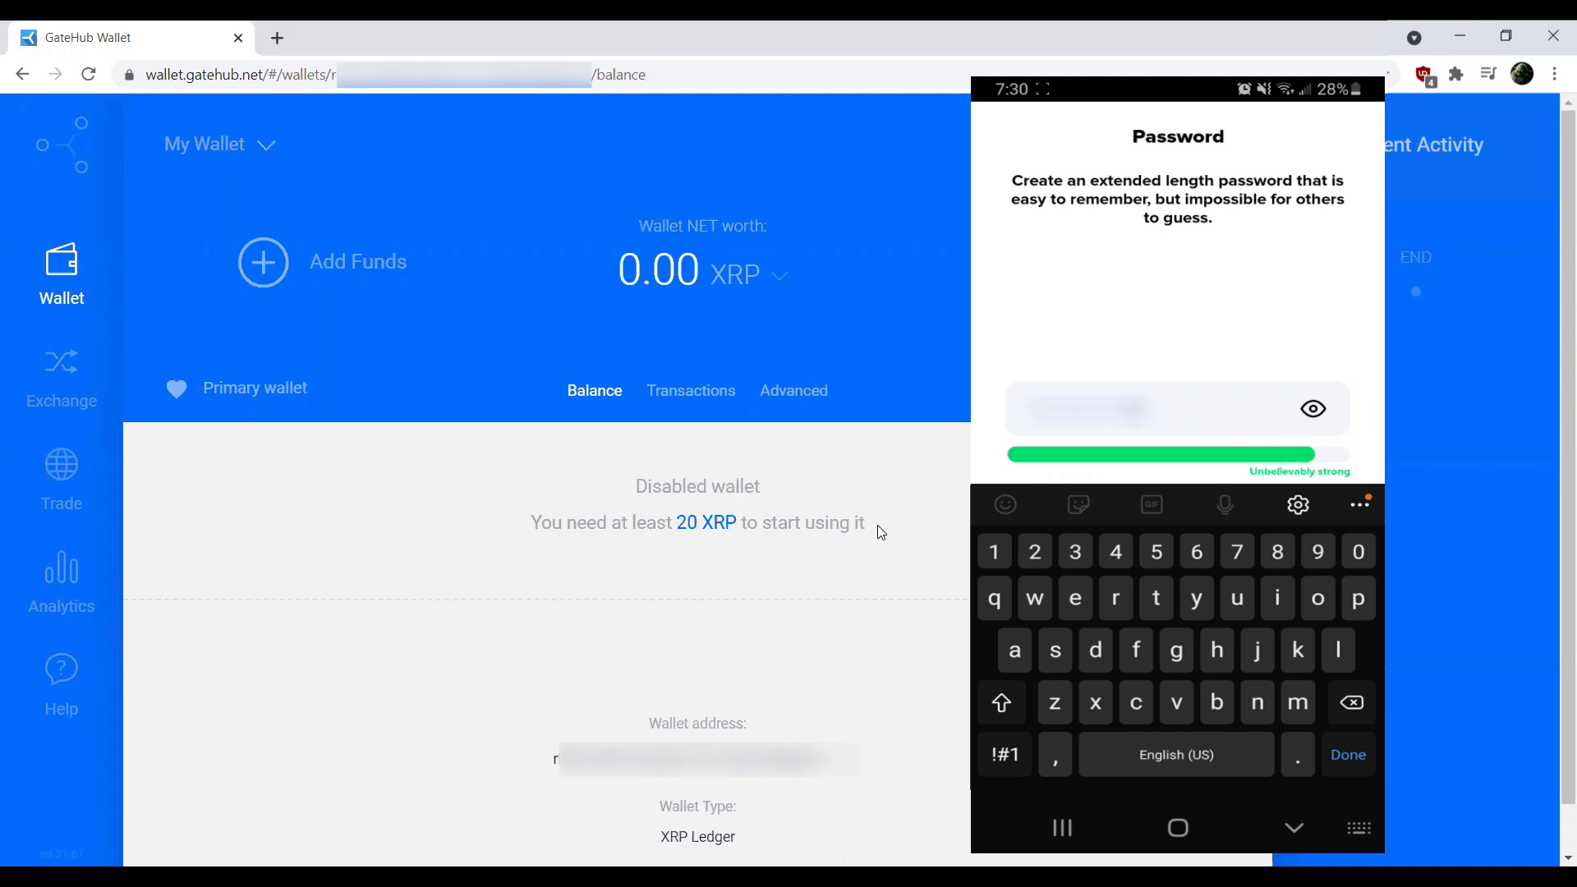
pyautogui.click(1347, 756)
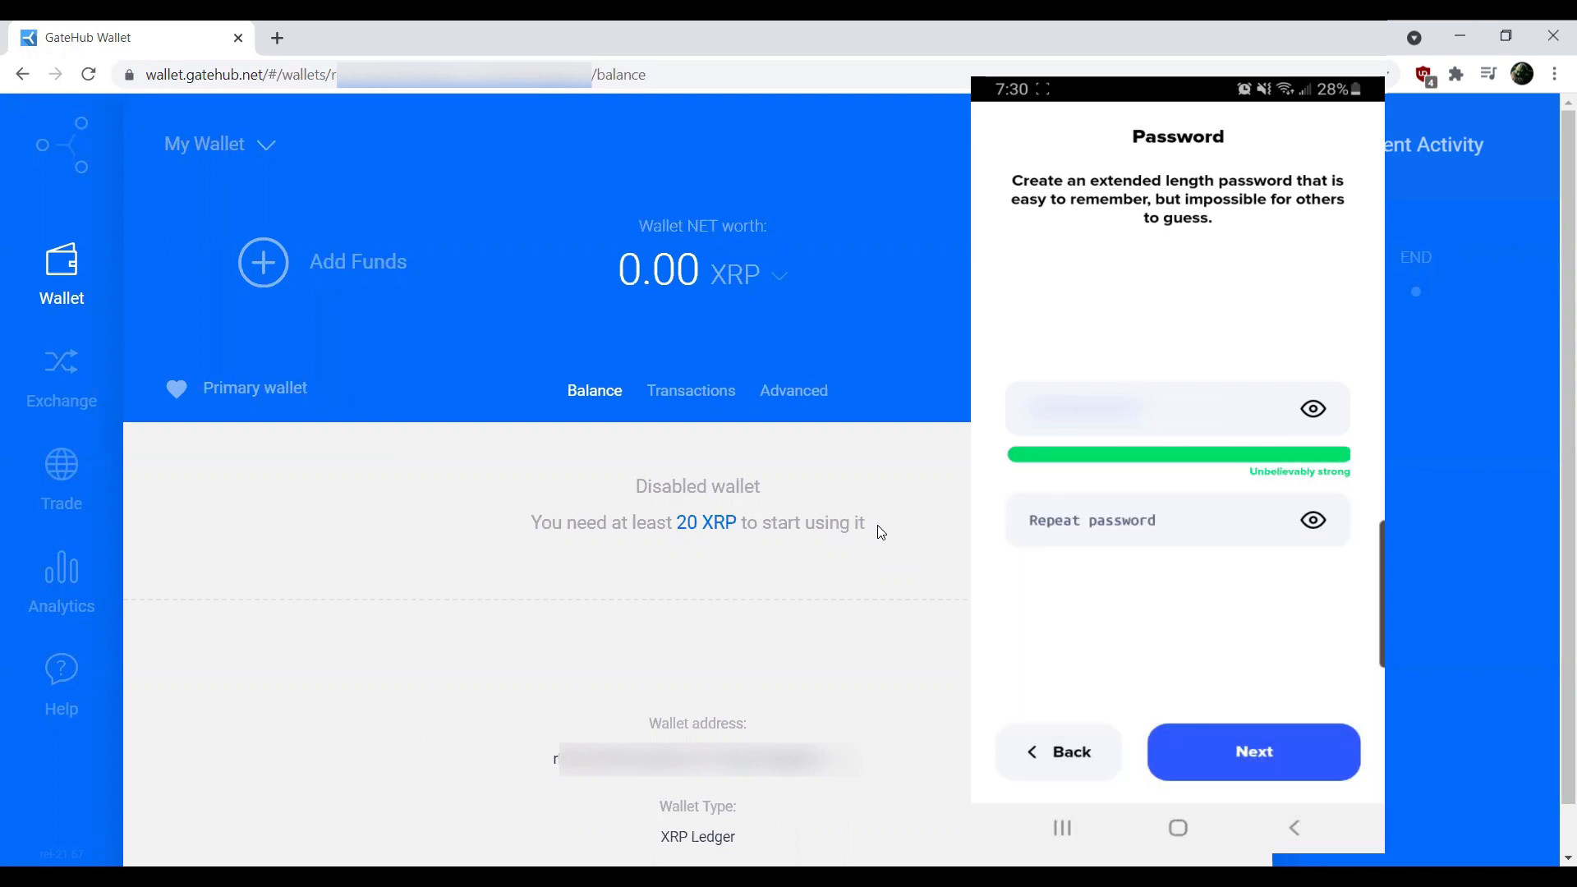
pyautogui.click(1156, 520)
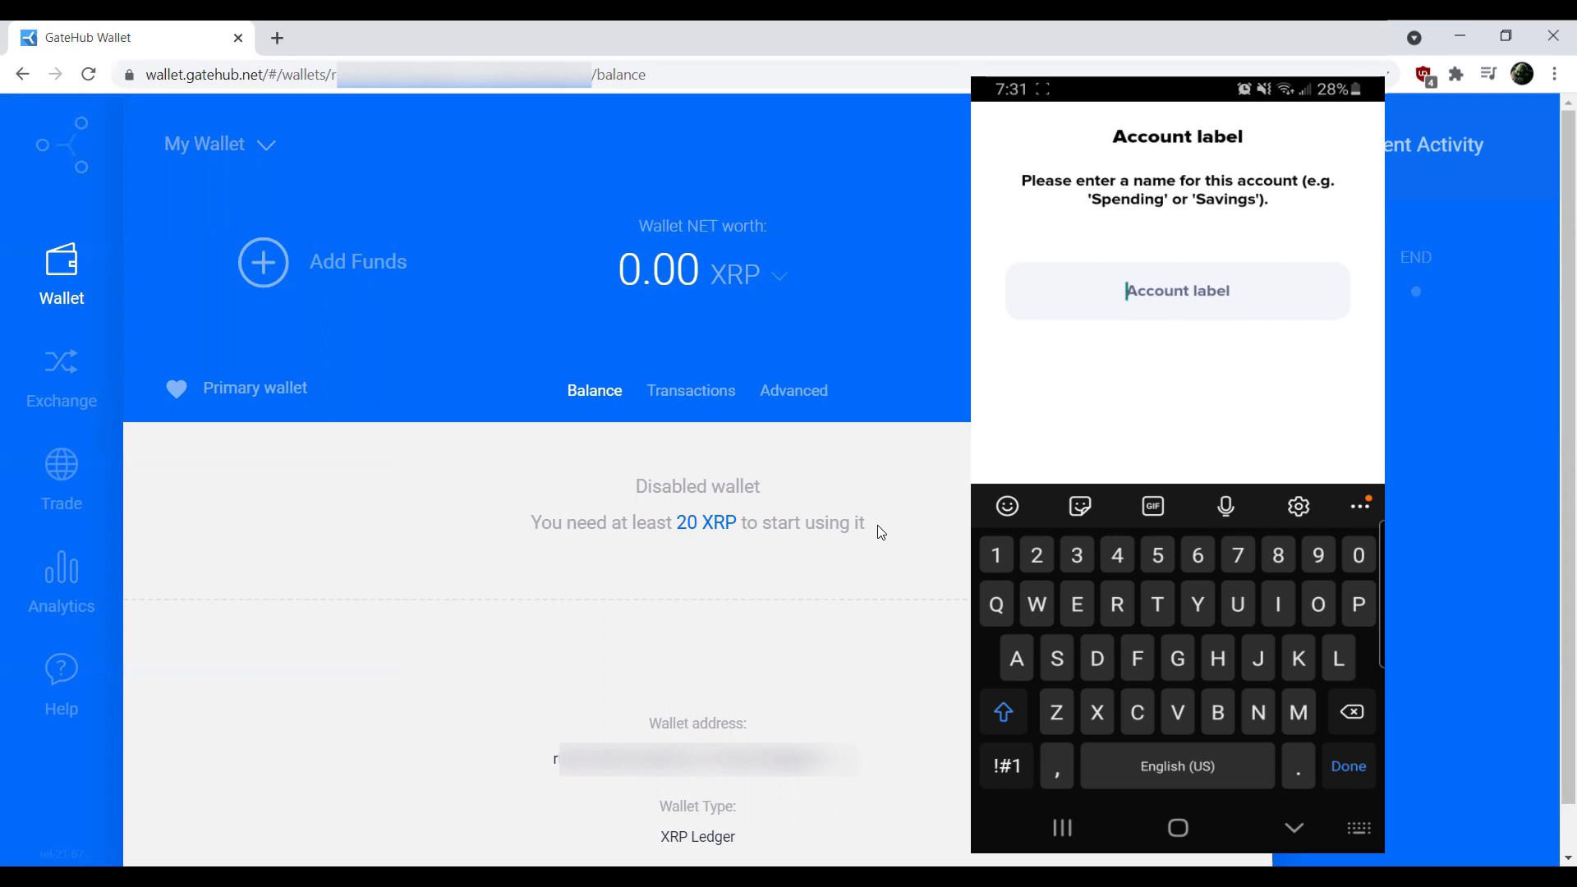
# Label the account 'Gatehub' and finish the import with Hooray, let's go!
pyautogui.write('Gatehub')
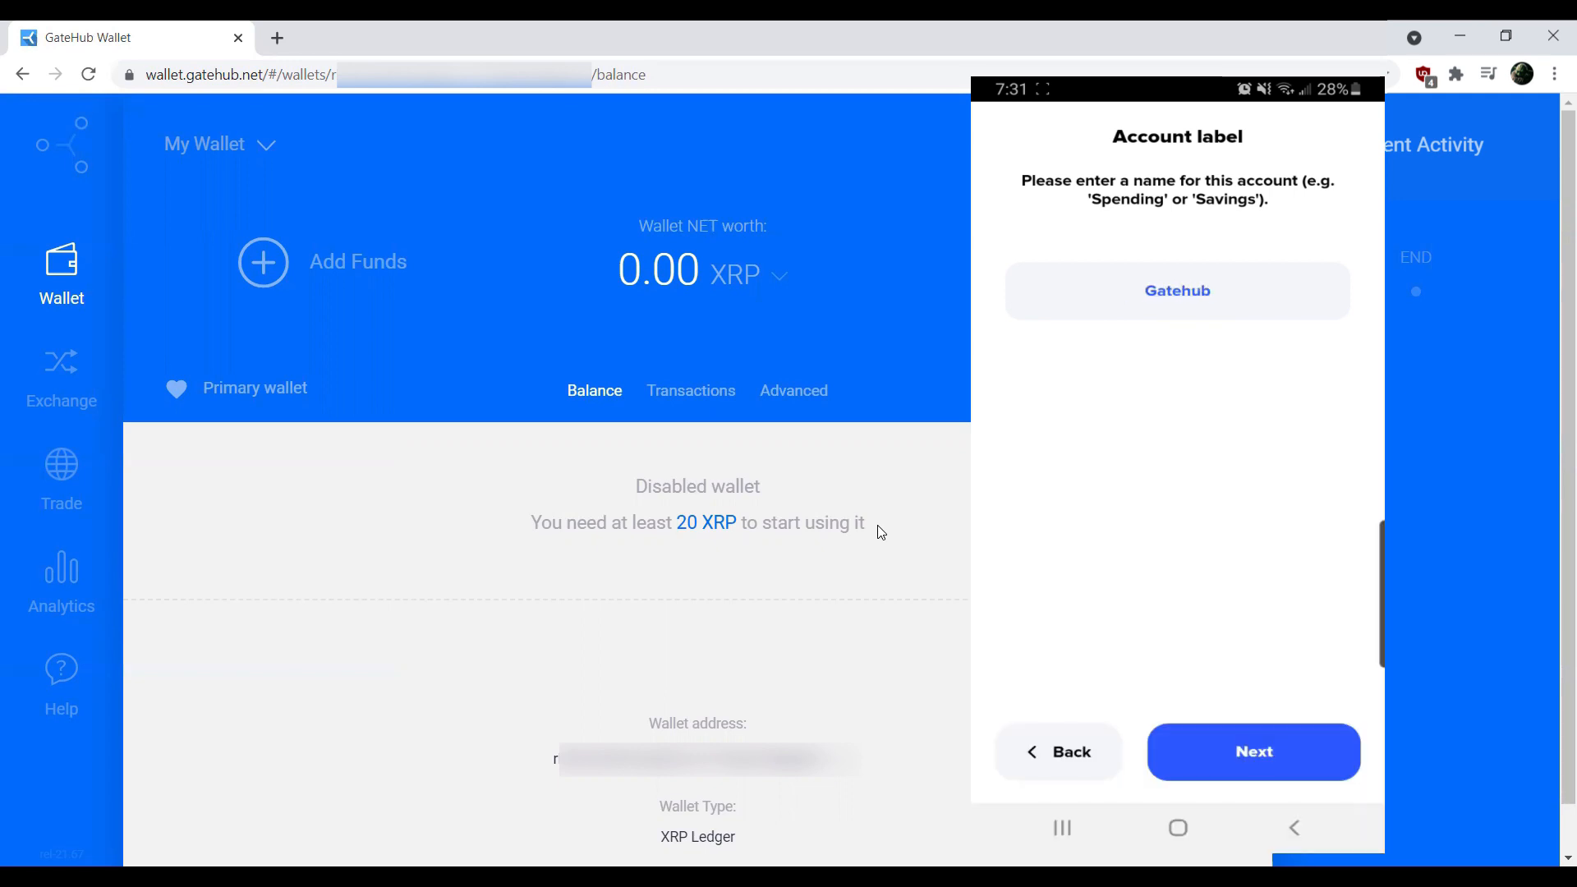
pyautogui.click(1252, 752)
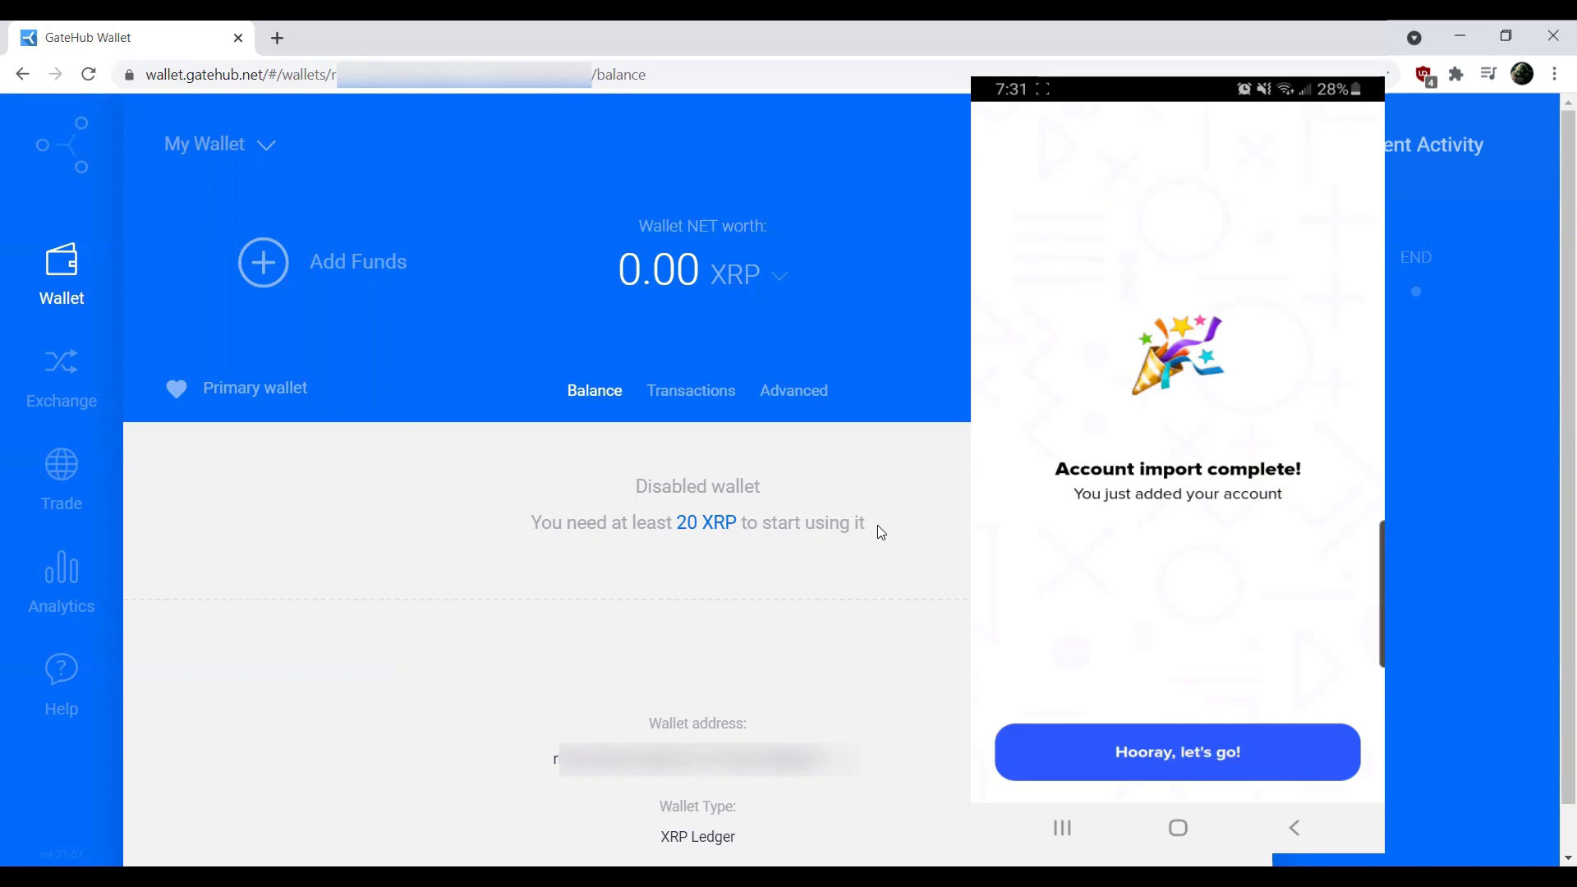
pyautogui.click(1177, 752)
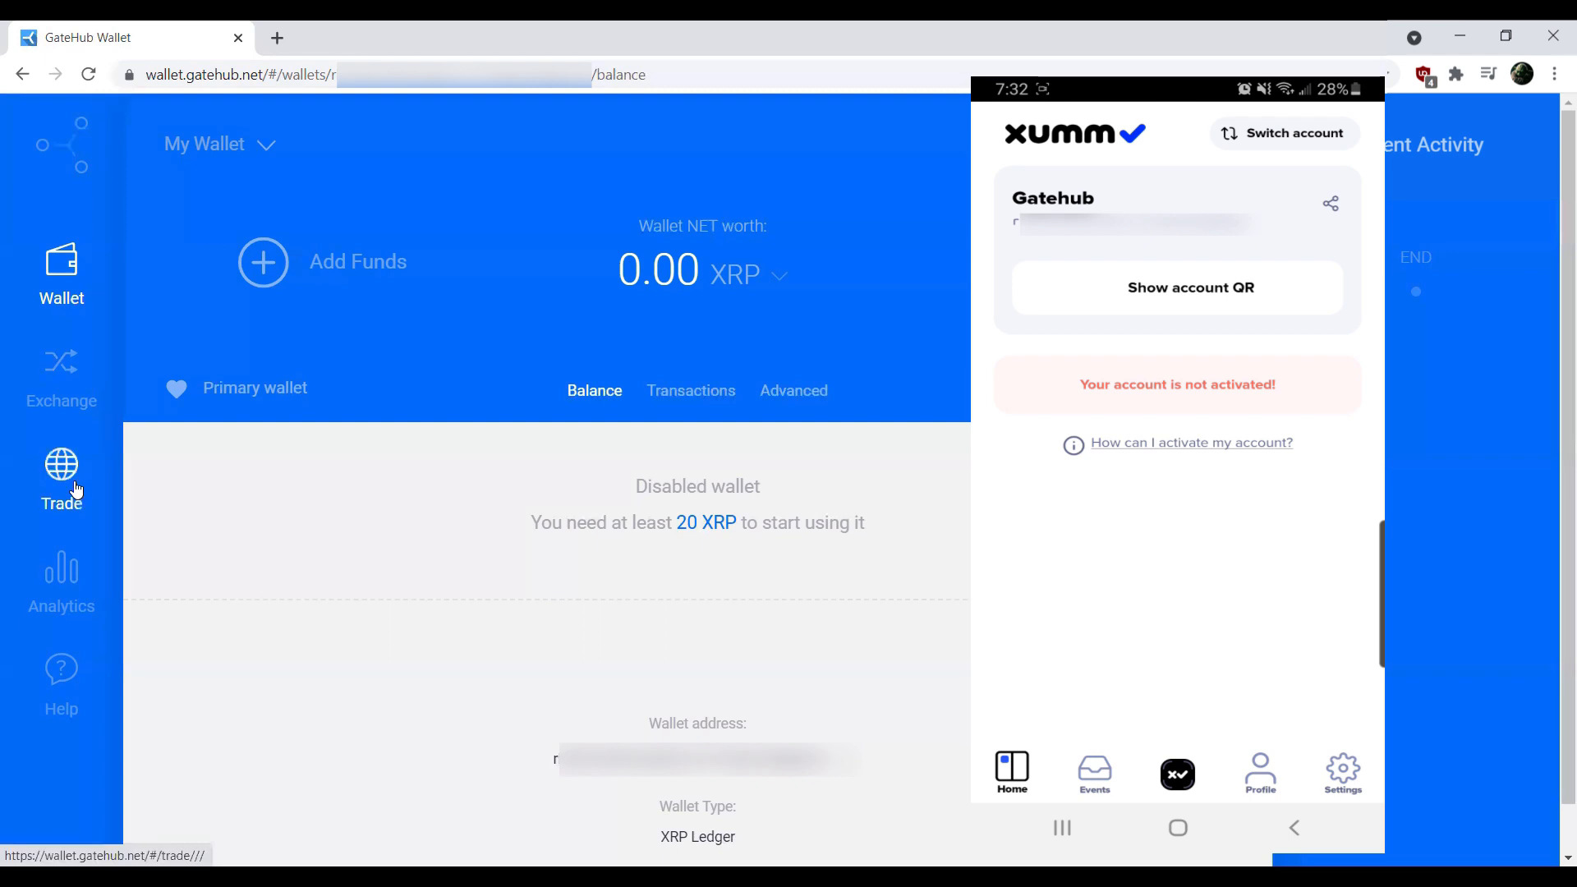
pyautogui.click(60, 480)
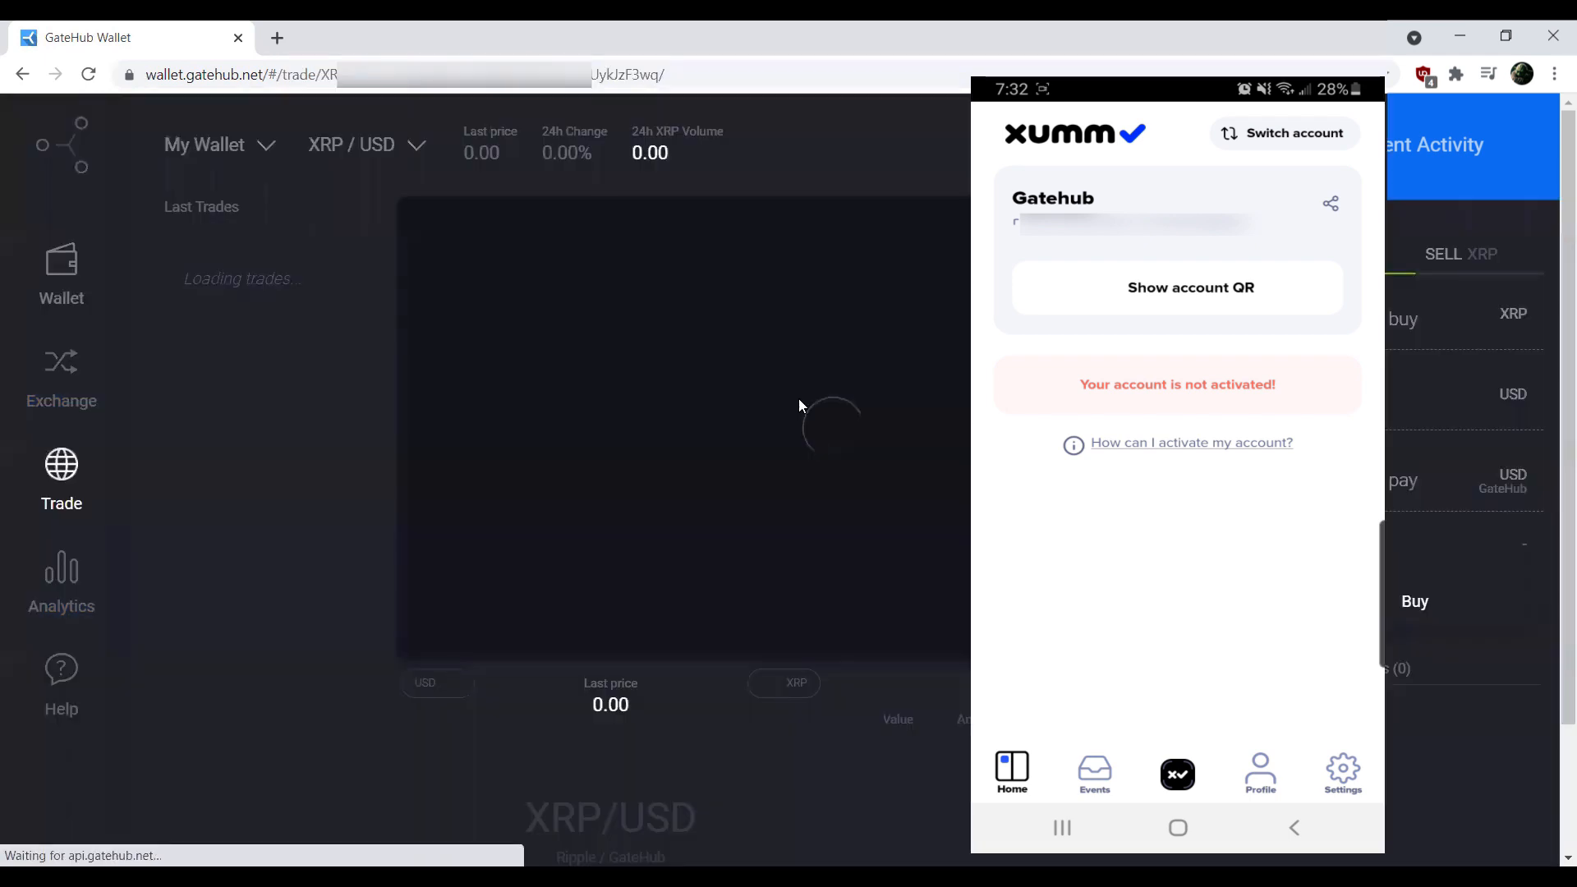